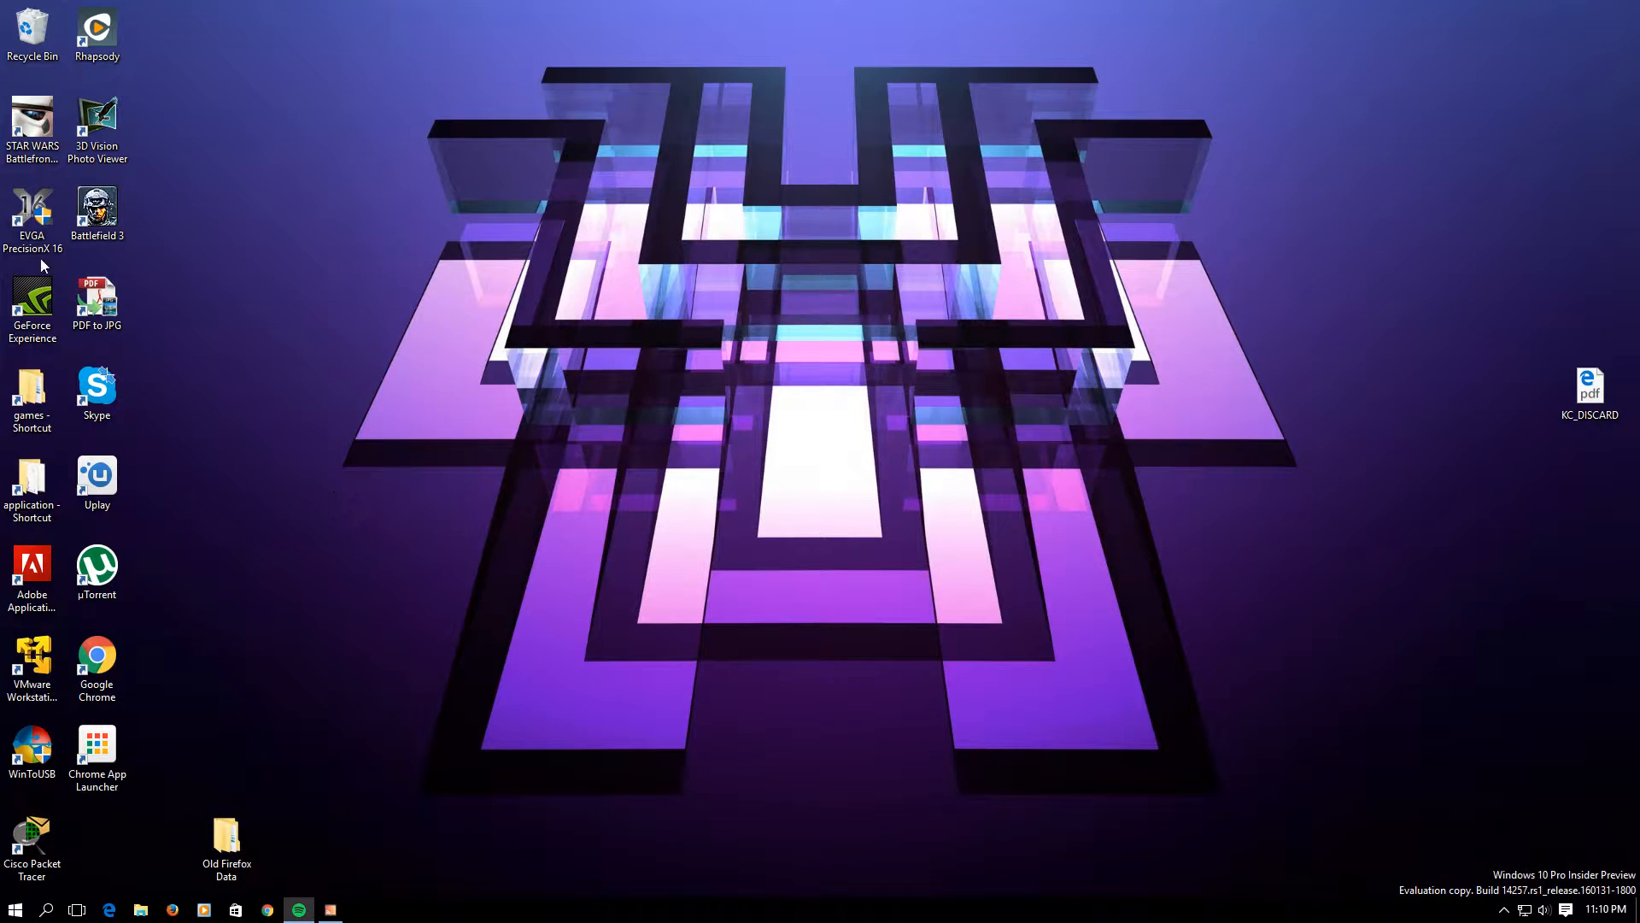
mouse_move(1494, 532)
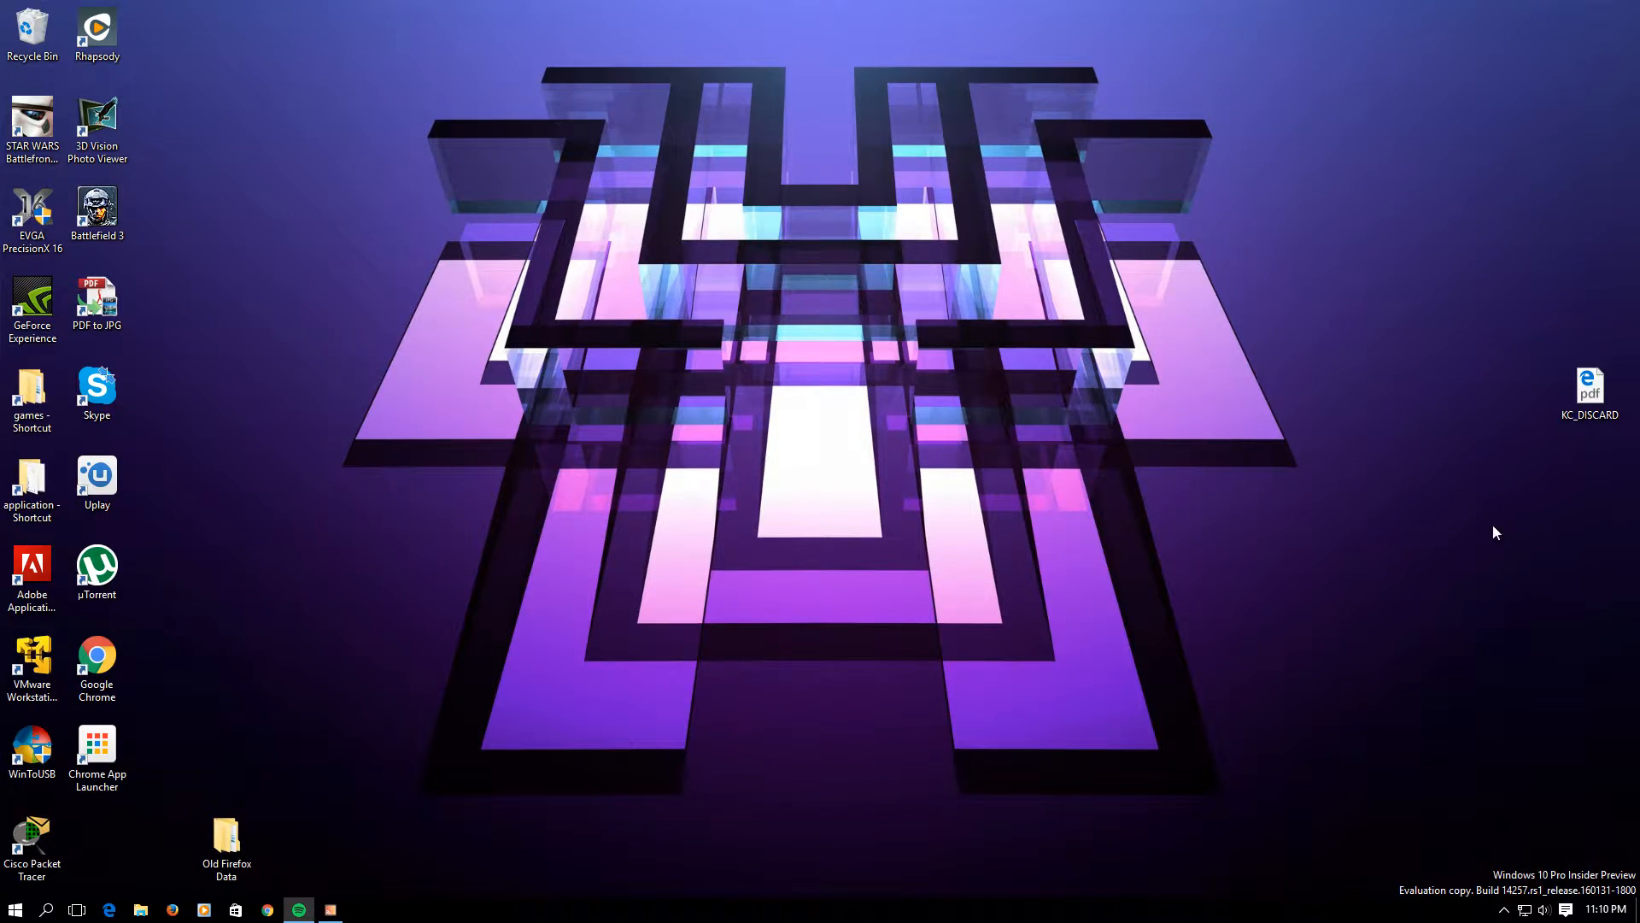
mouse_move(369, 463)
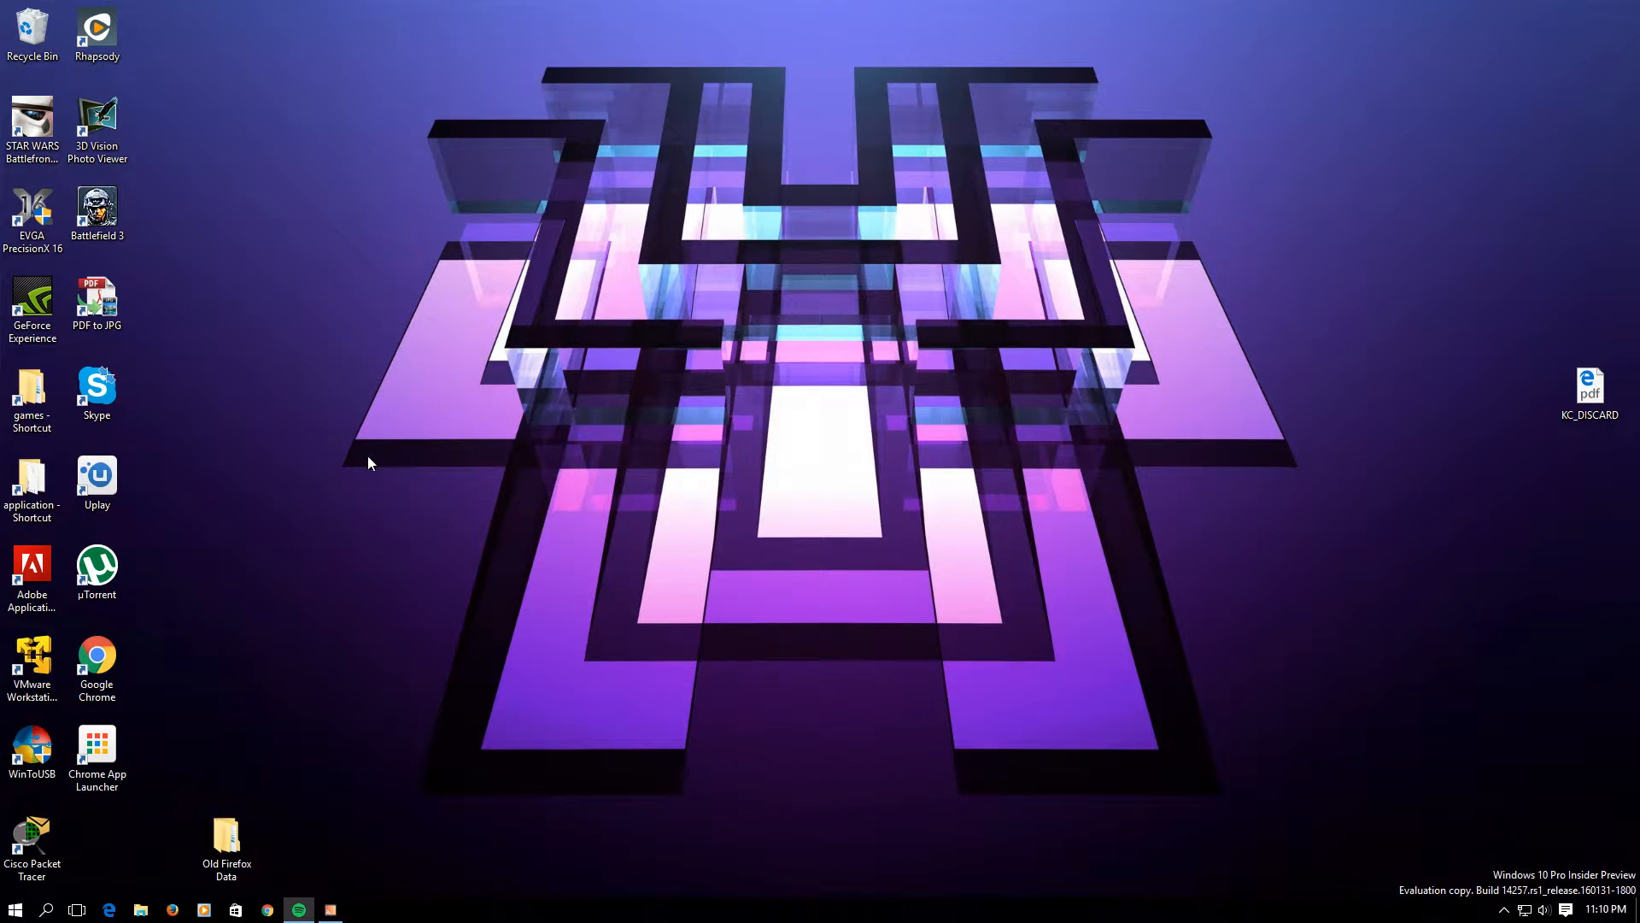
mouse_move(630, 610)
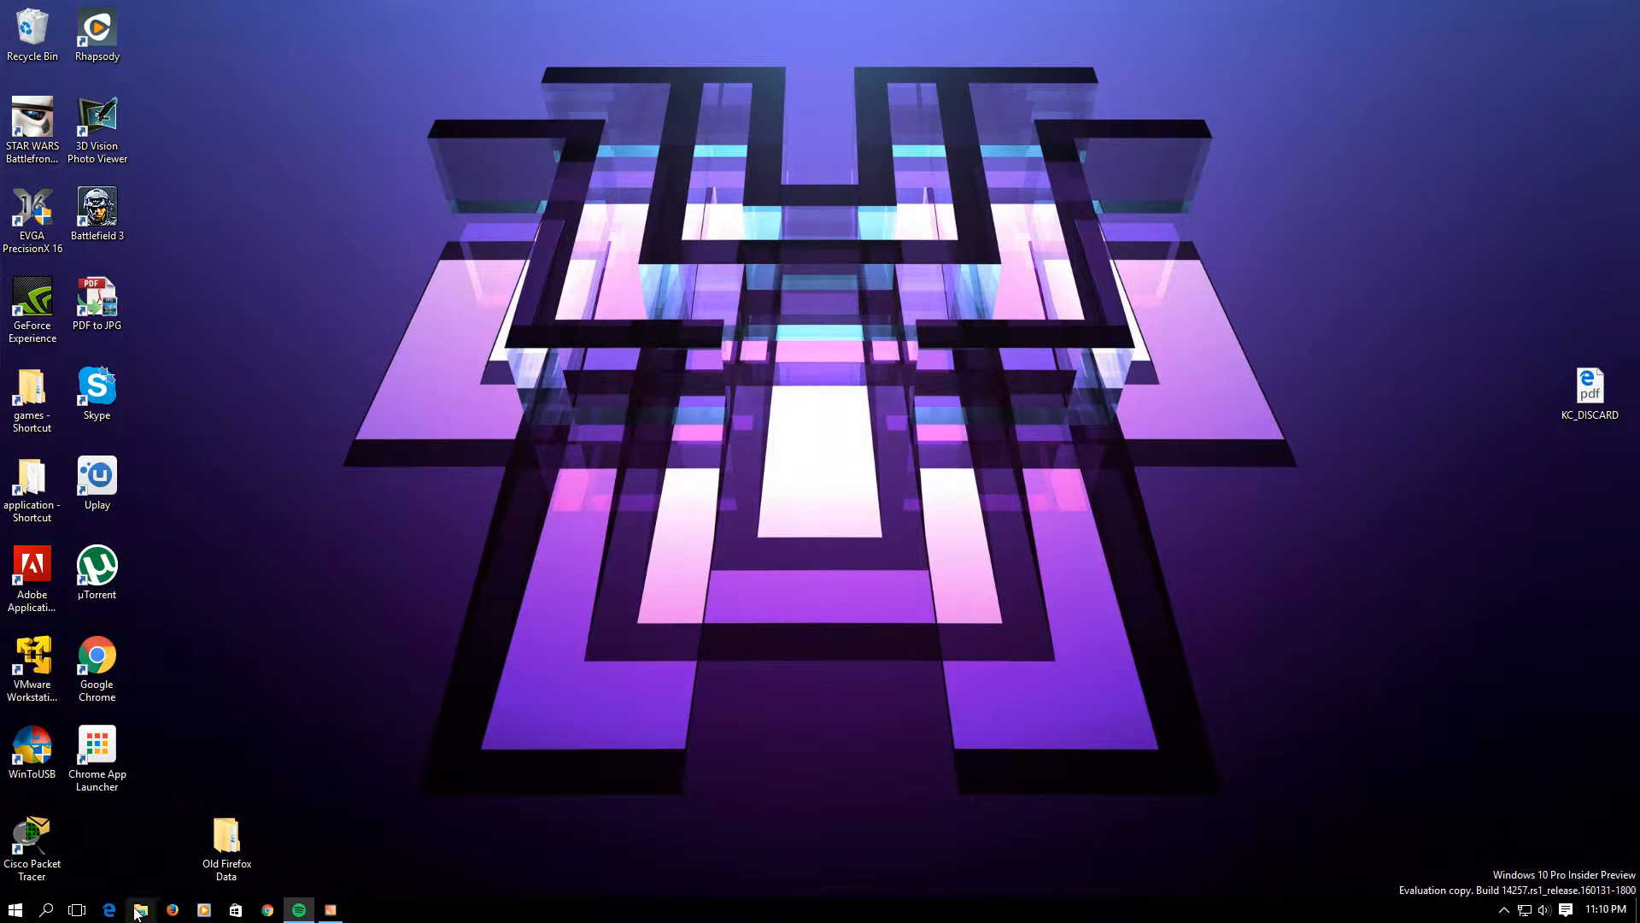
Step: Browse Network in File Explorer to reveal ARCTICPANTHER, then close the window
click(138, 910)
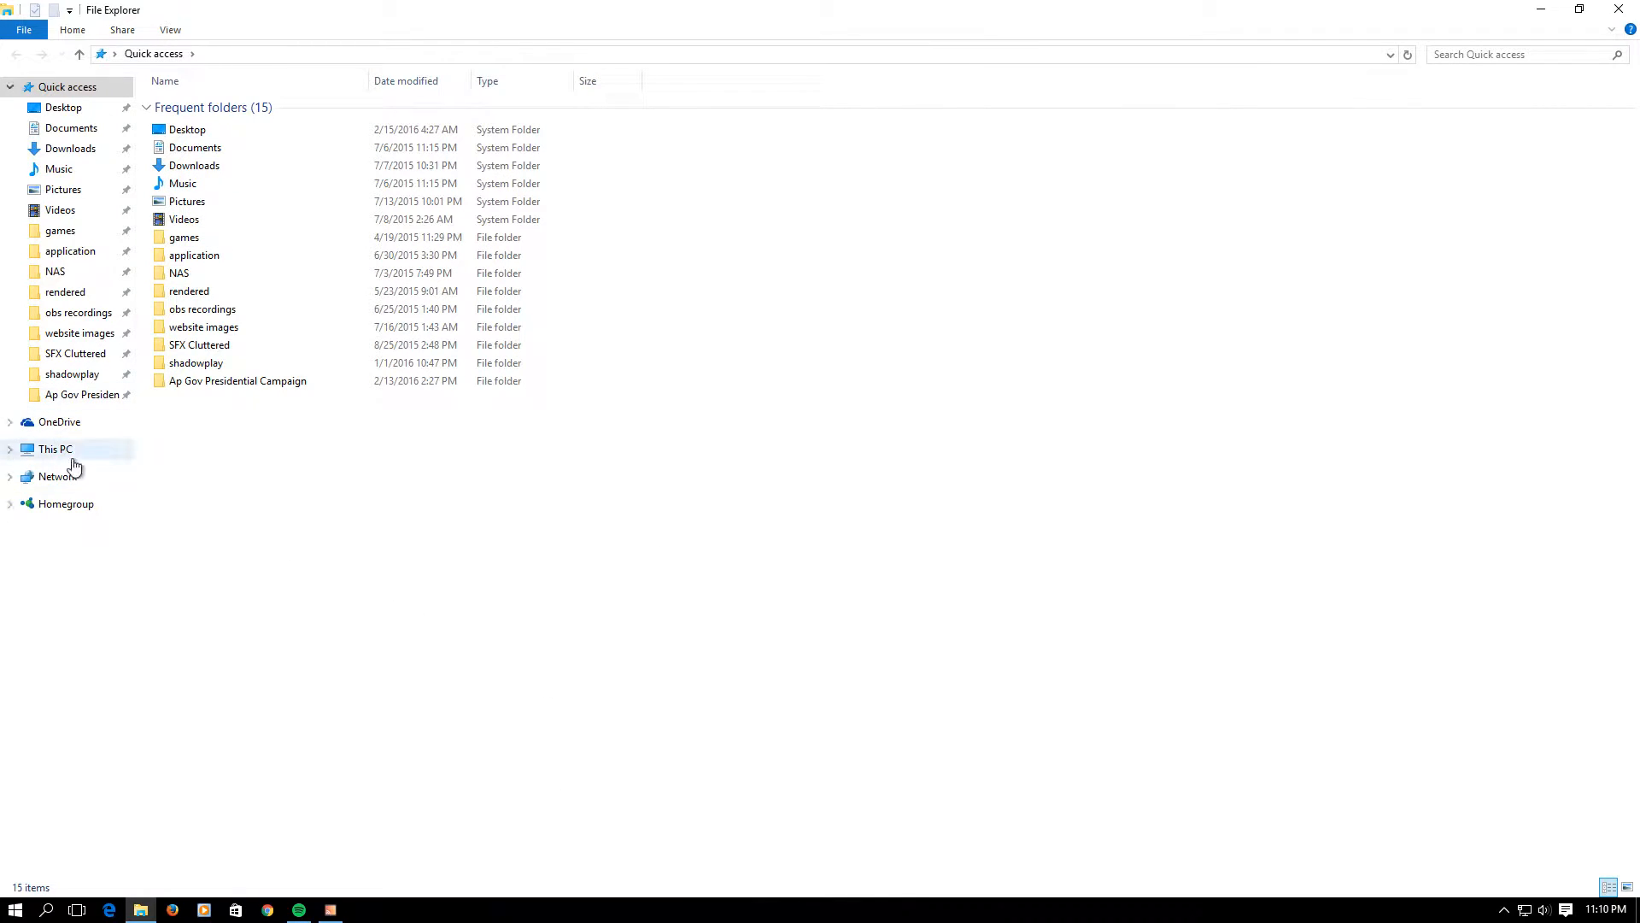
click(58, 477)
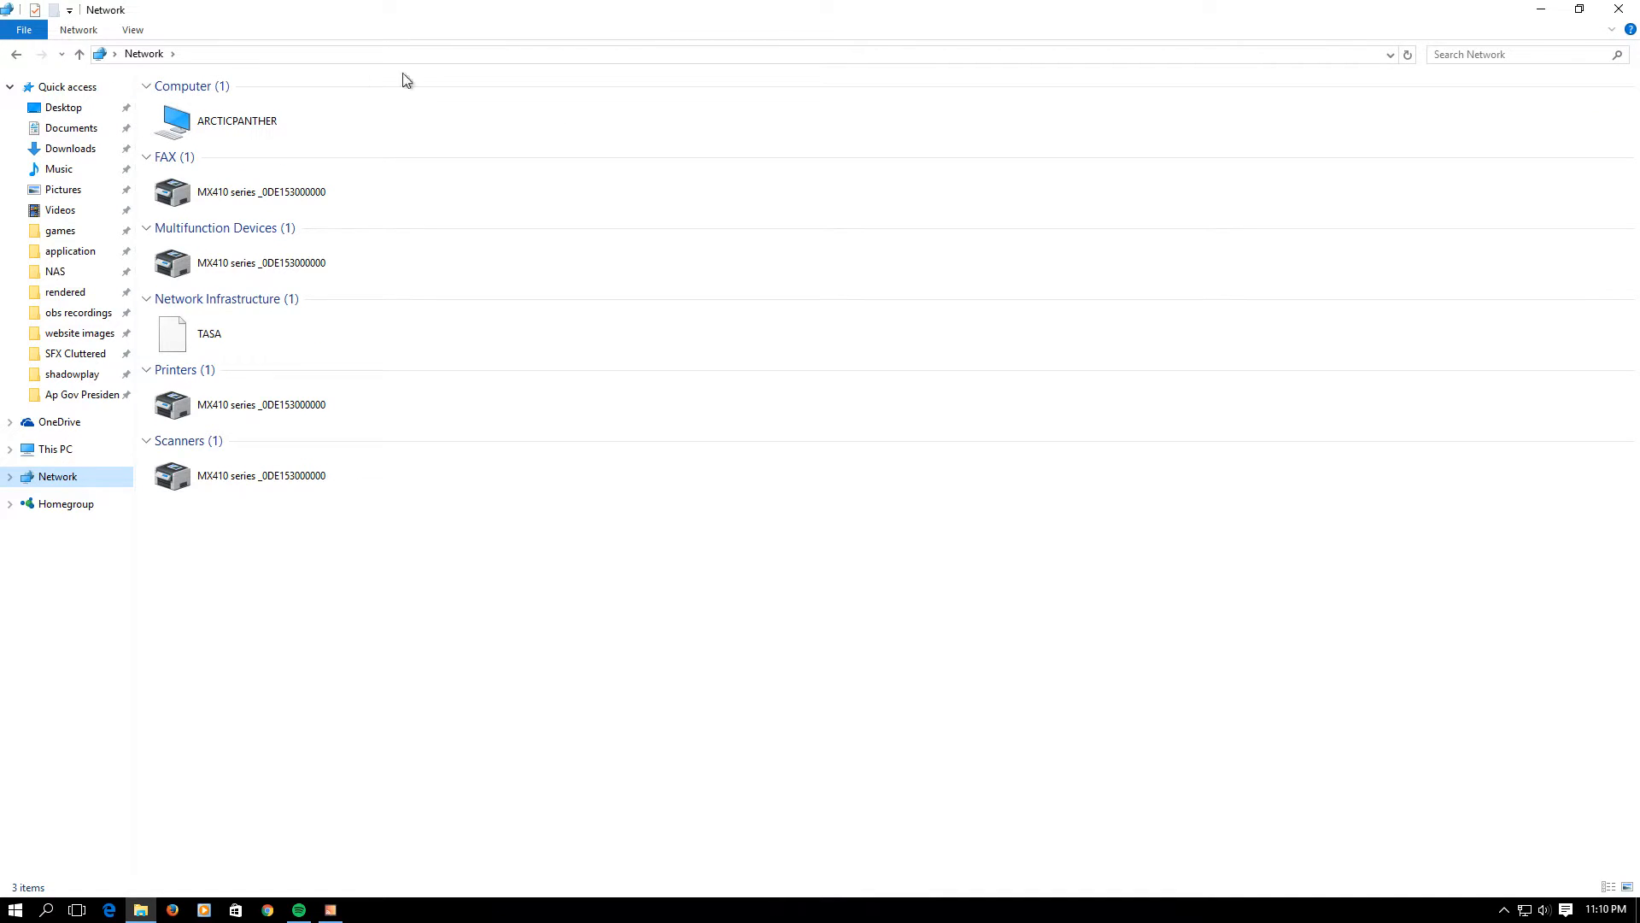
click(11, 477)
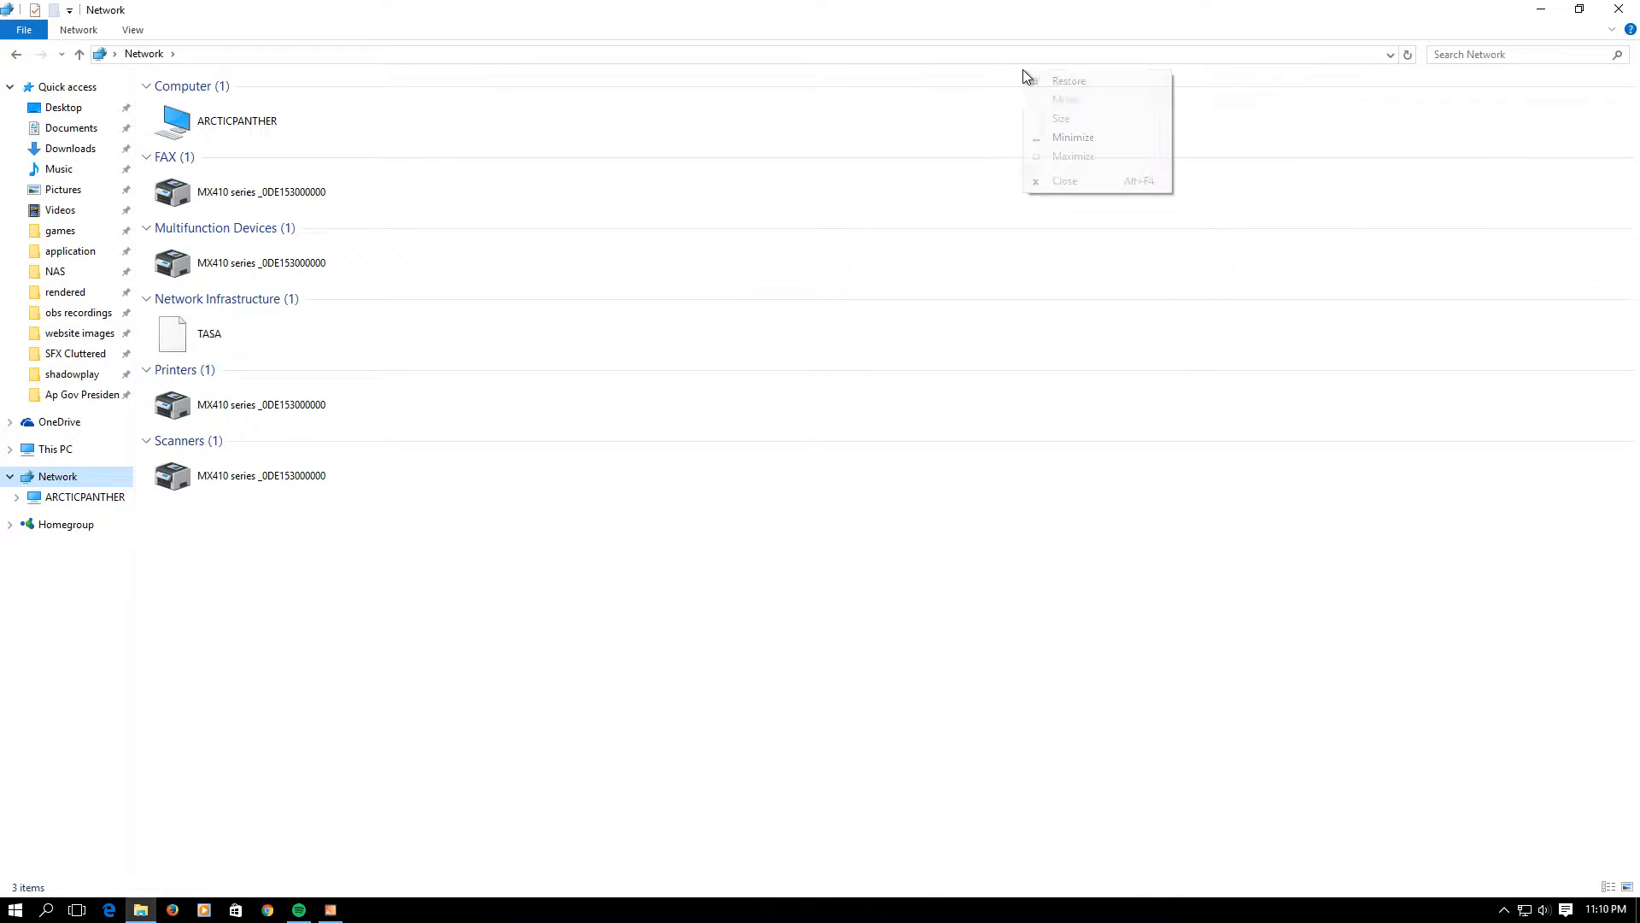
click(734, 55)
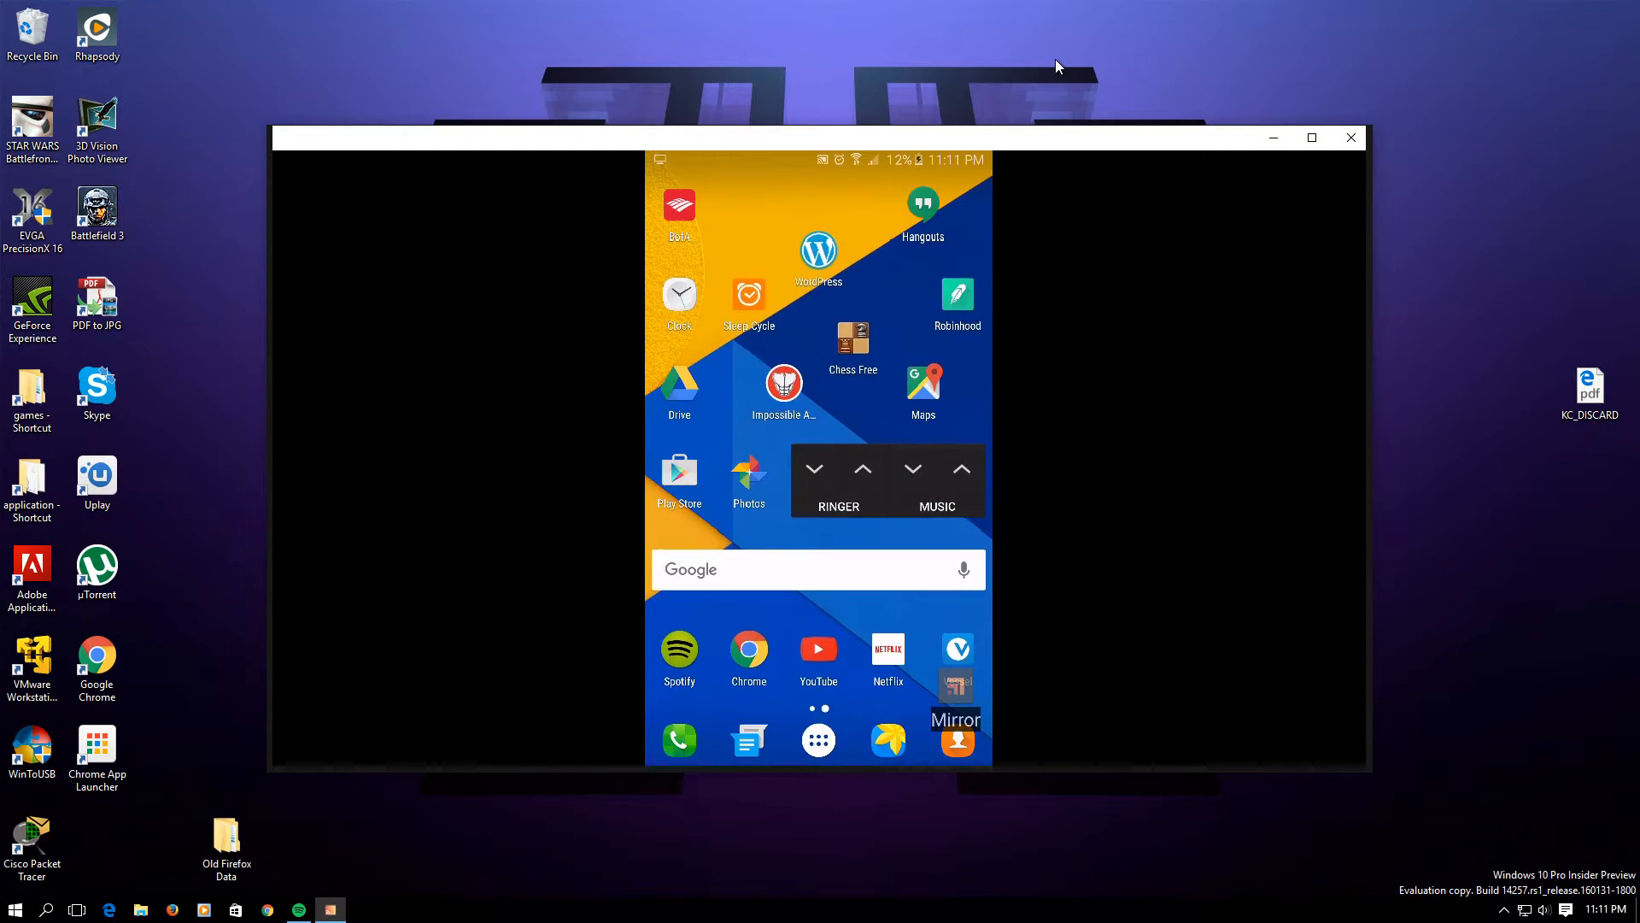
Step: Search Play Store for 'ES File Explorer File Manager', confirm it is installed, and return home
click(817, 568)
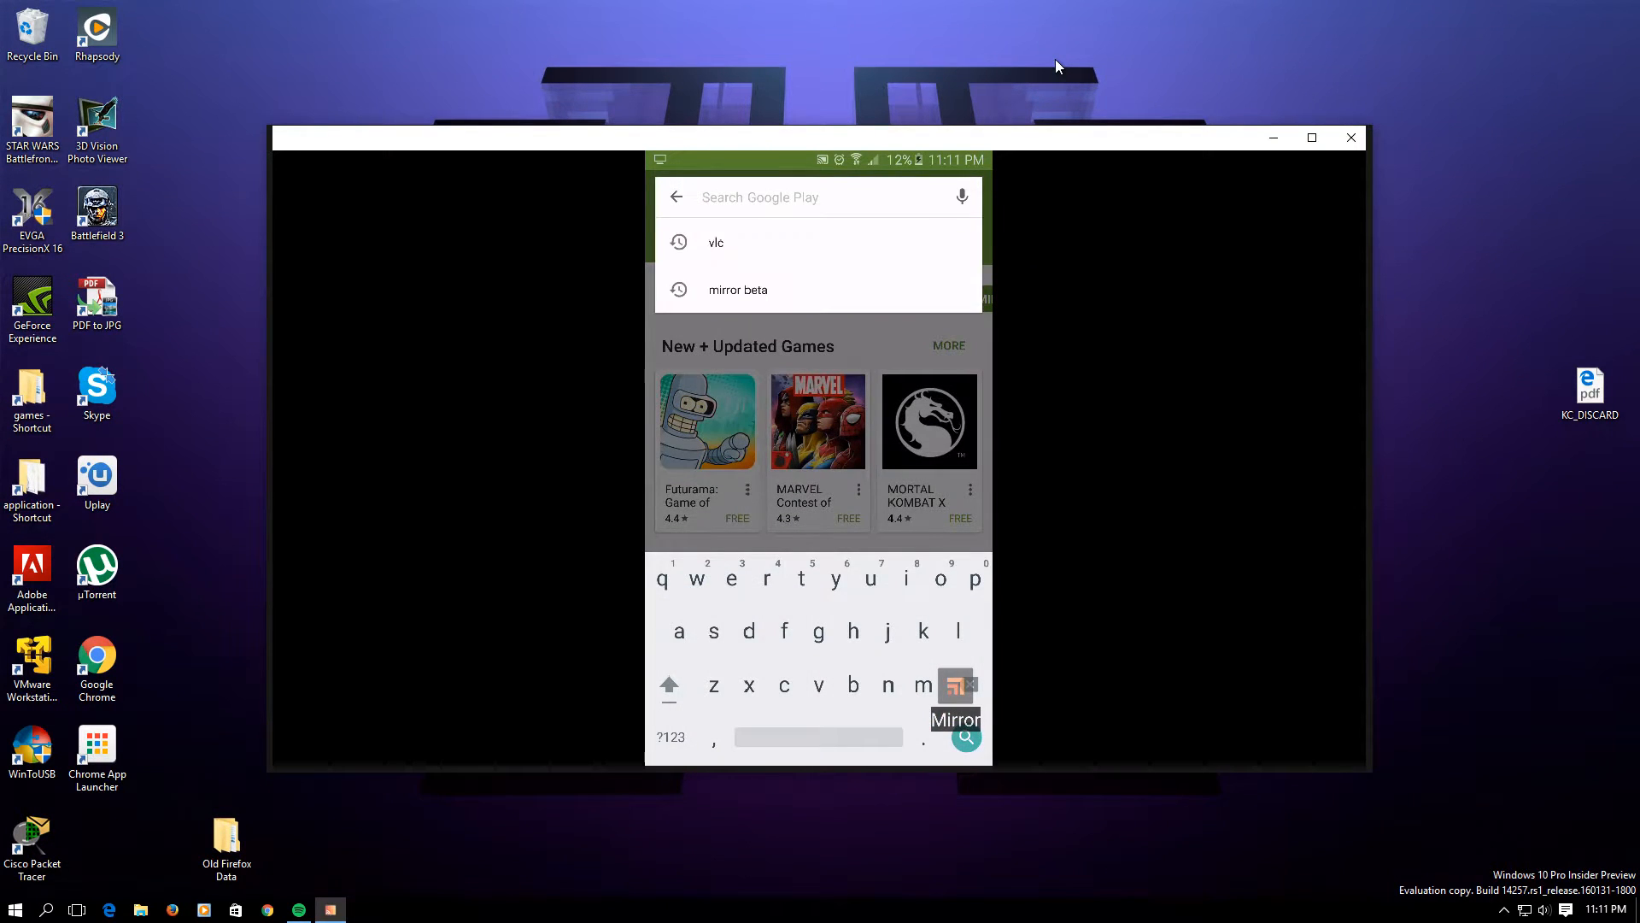
text(ES File Explorer File Manager)
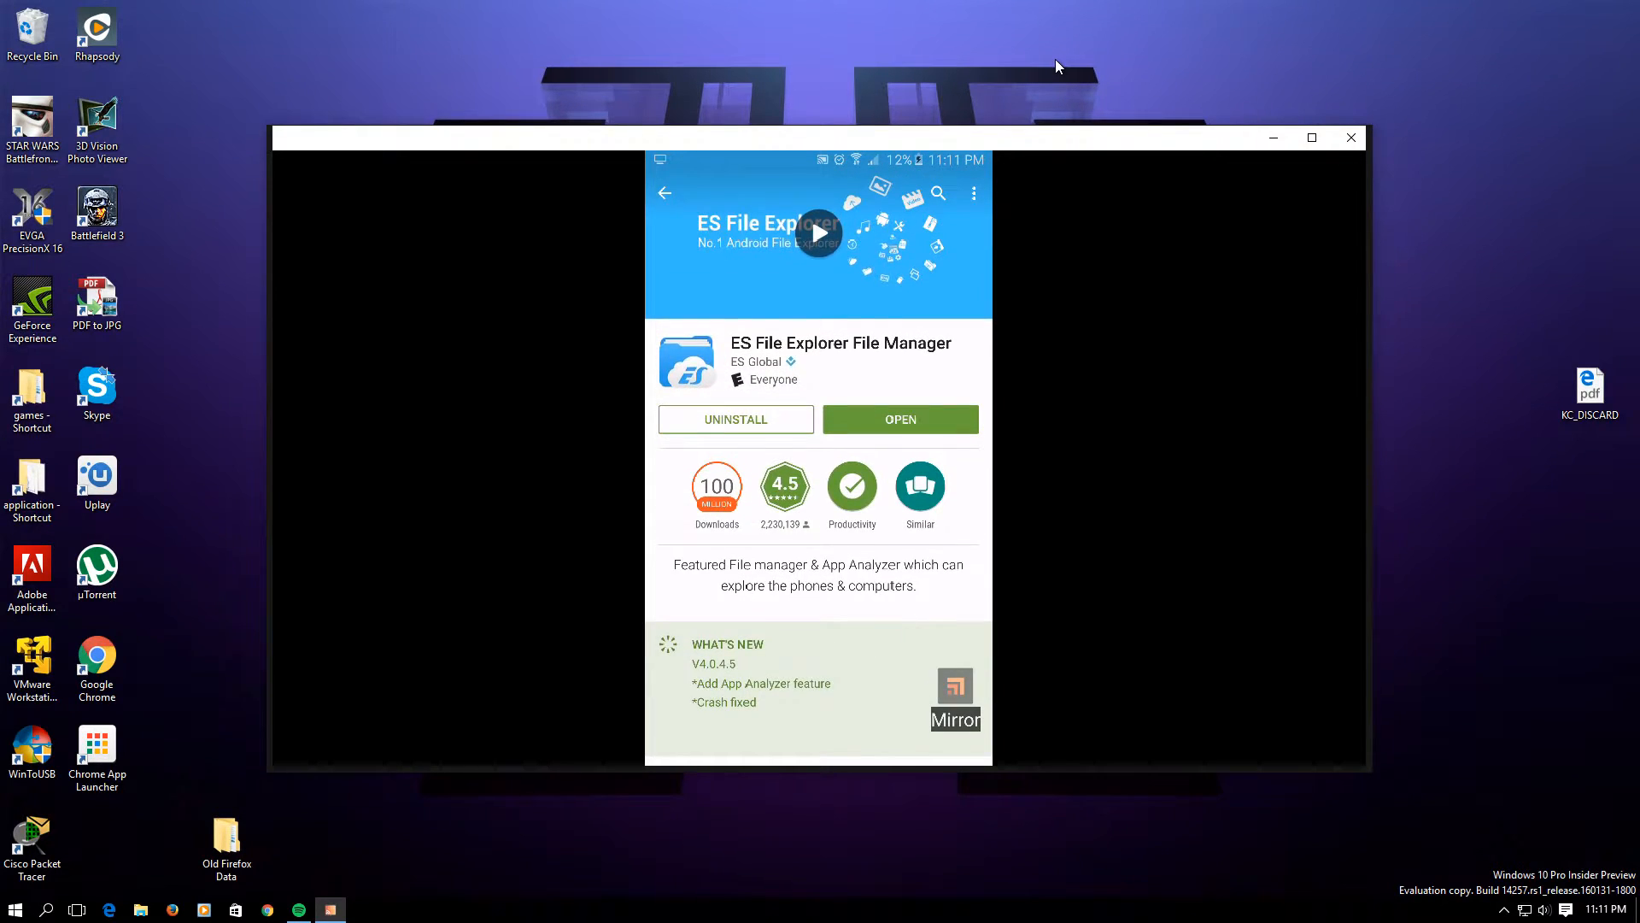
scroll(down, 3)
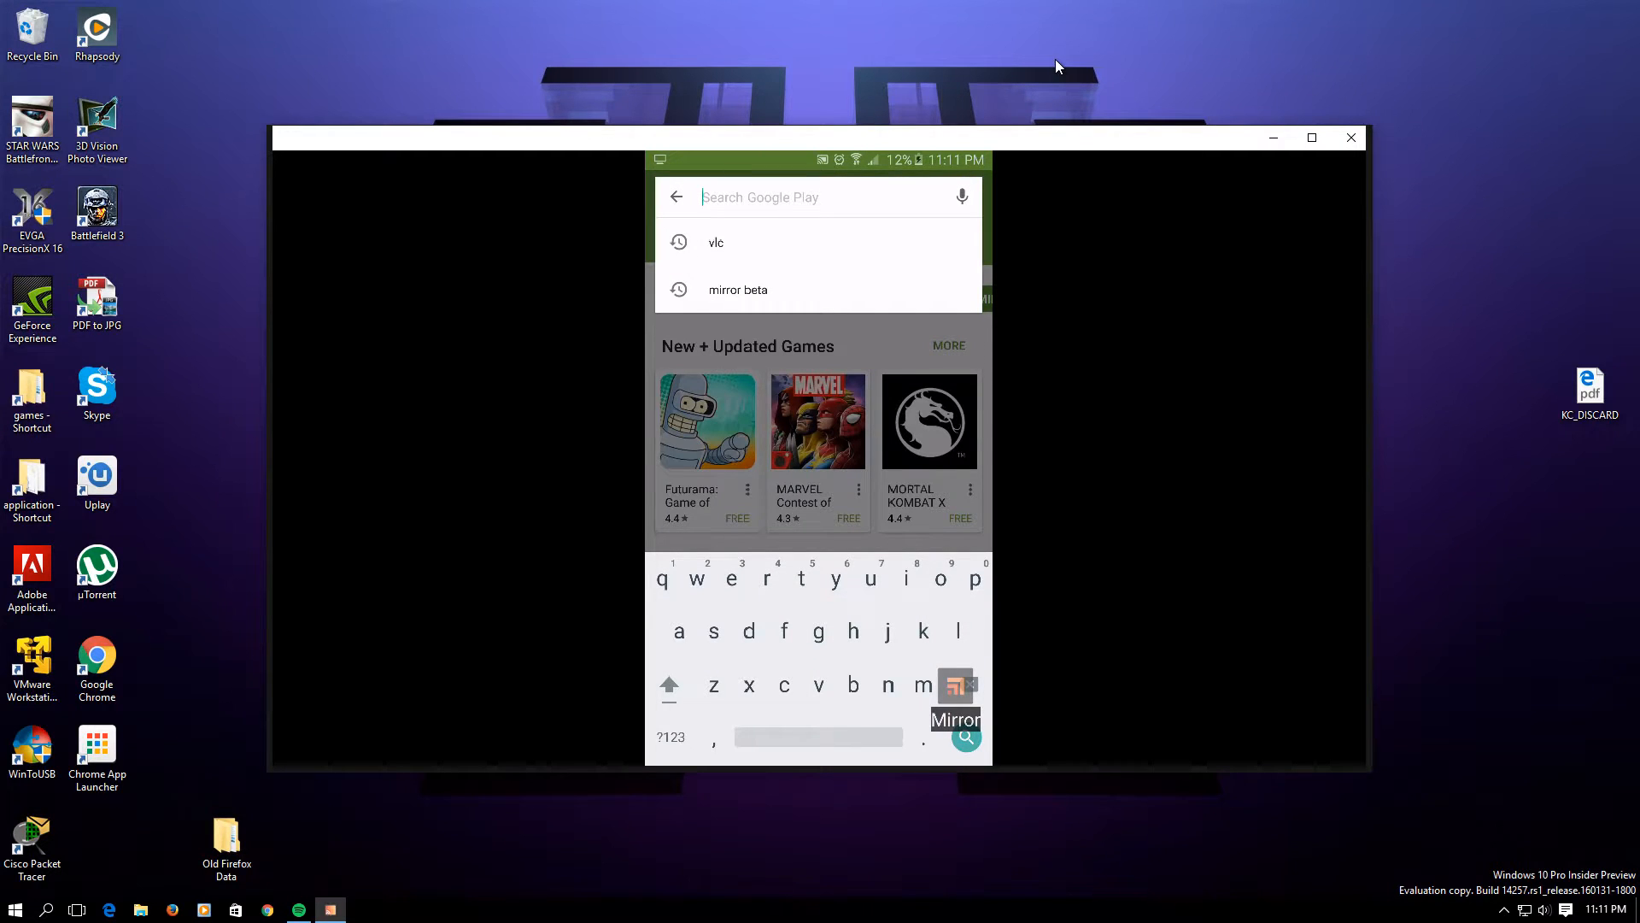
click(716, 241)
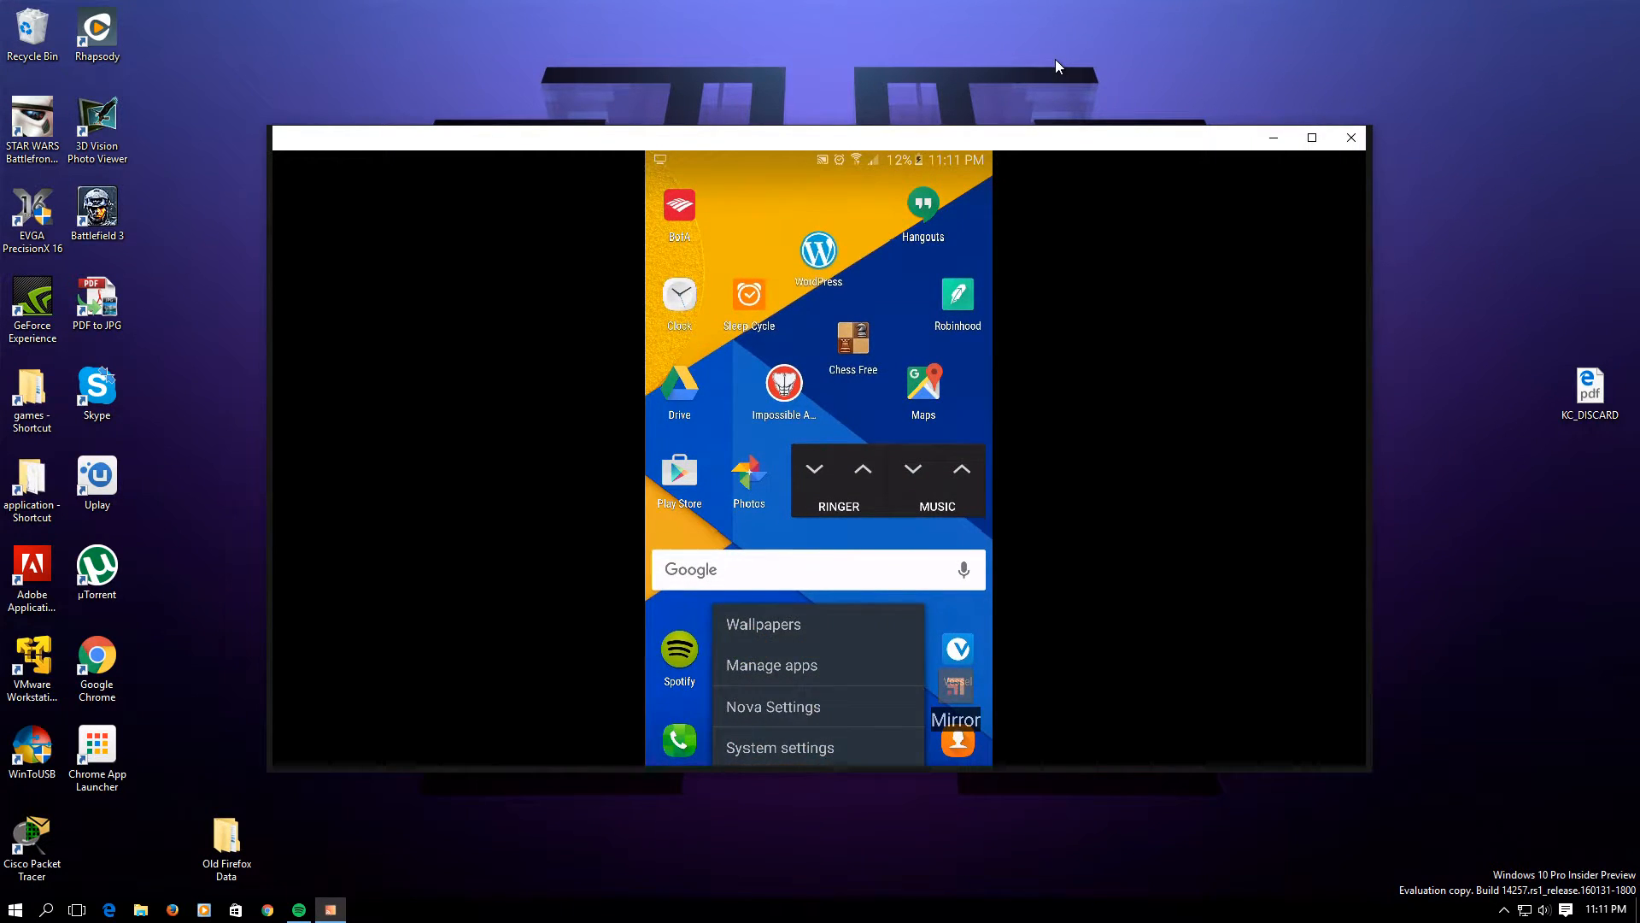
Step: Find ES File Explorer in Application manager's Downloaded tab
click(770, 665)
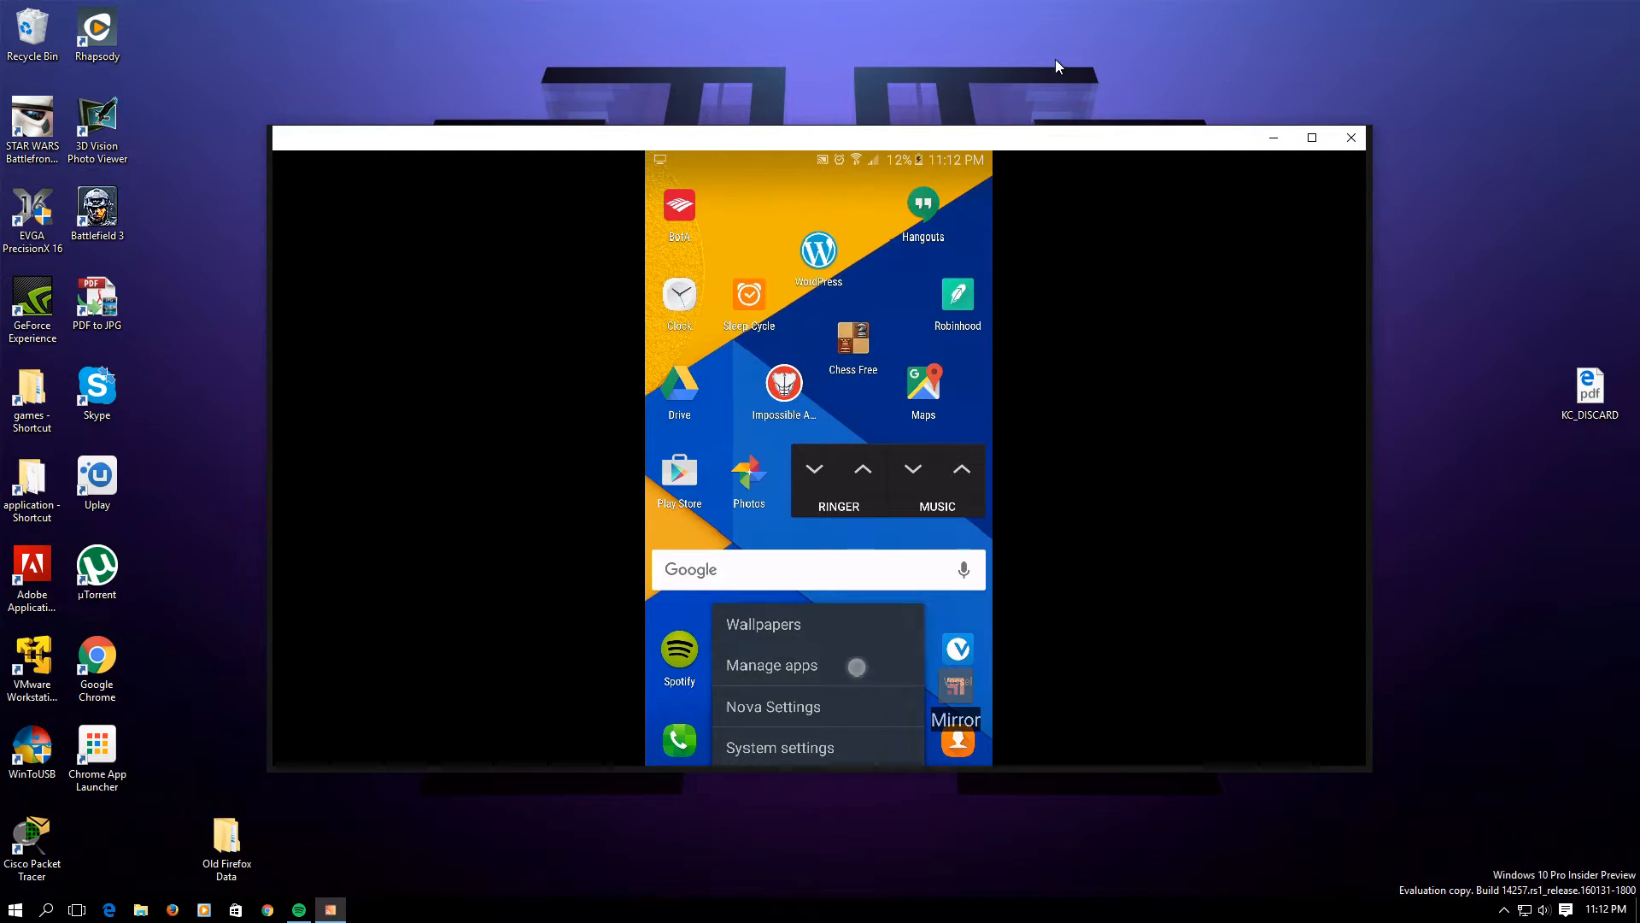
click(770, 665)
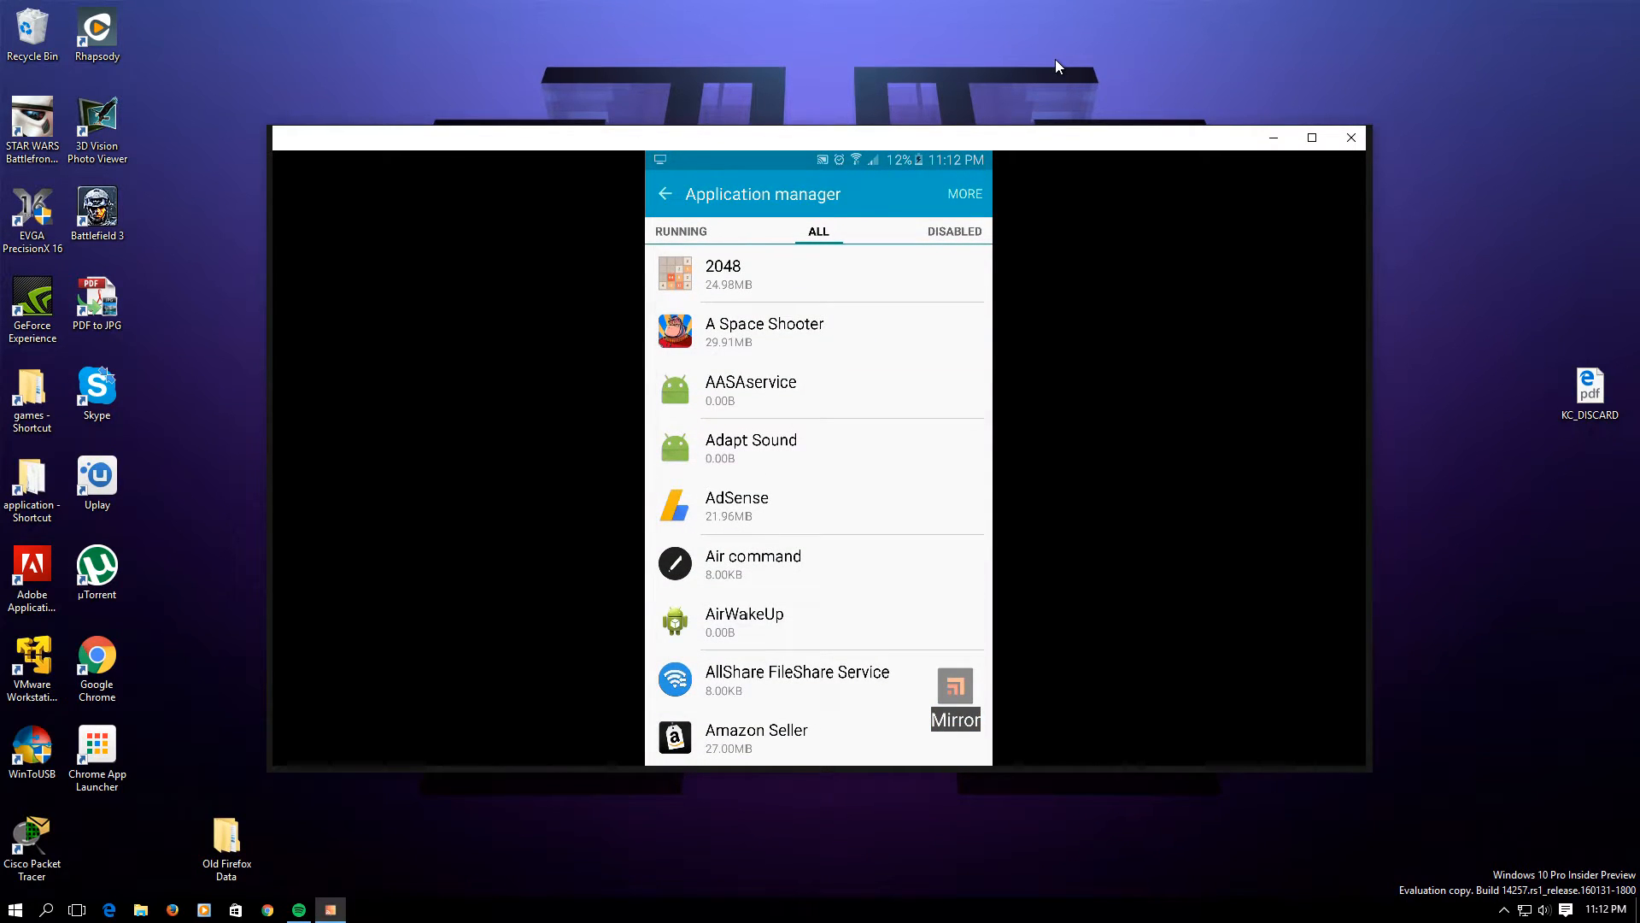
click(816, 231)
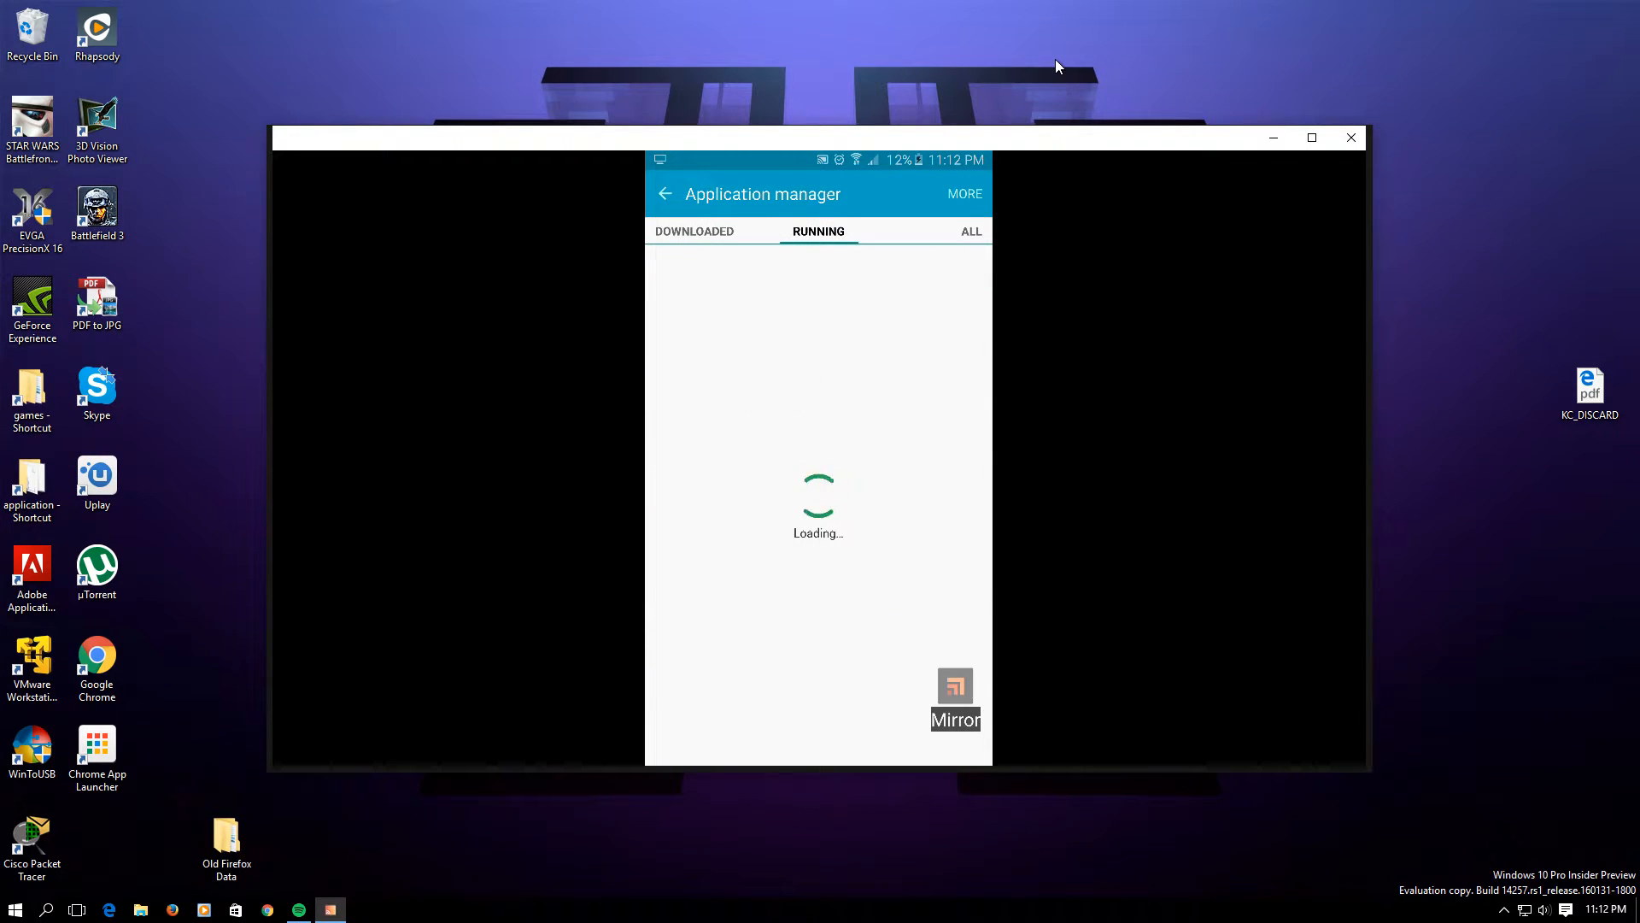
click(694, 231)
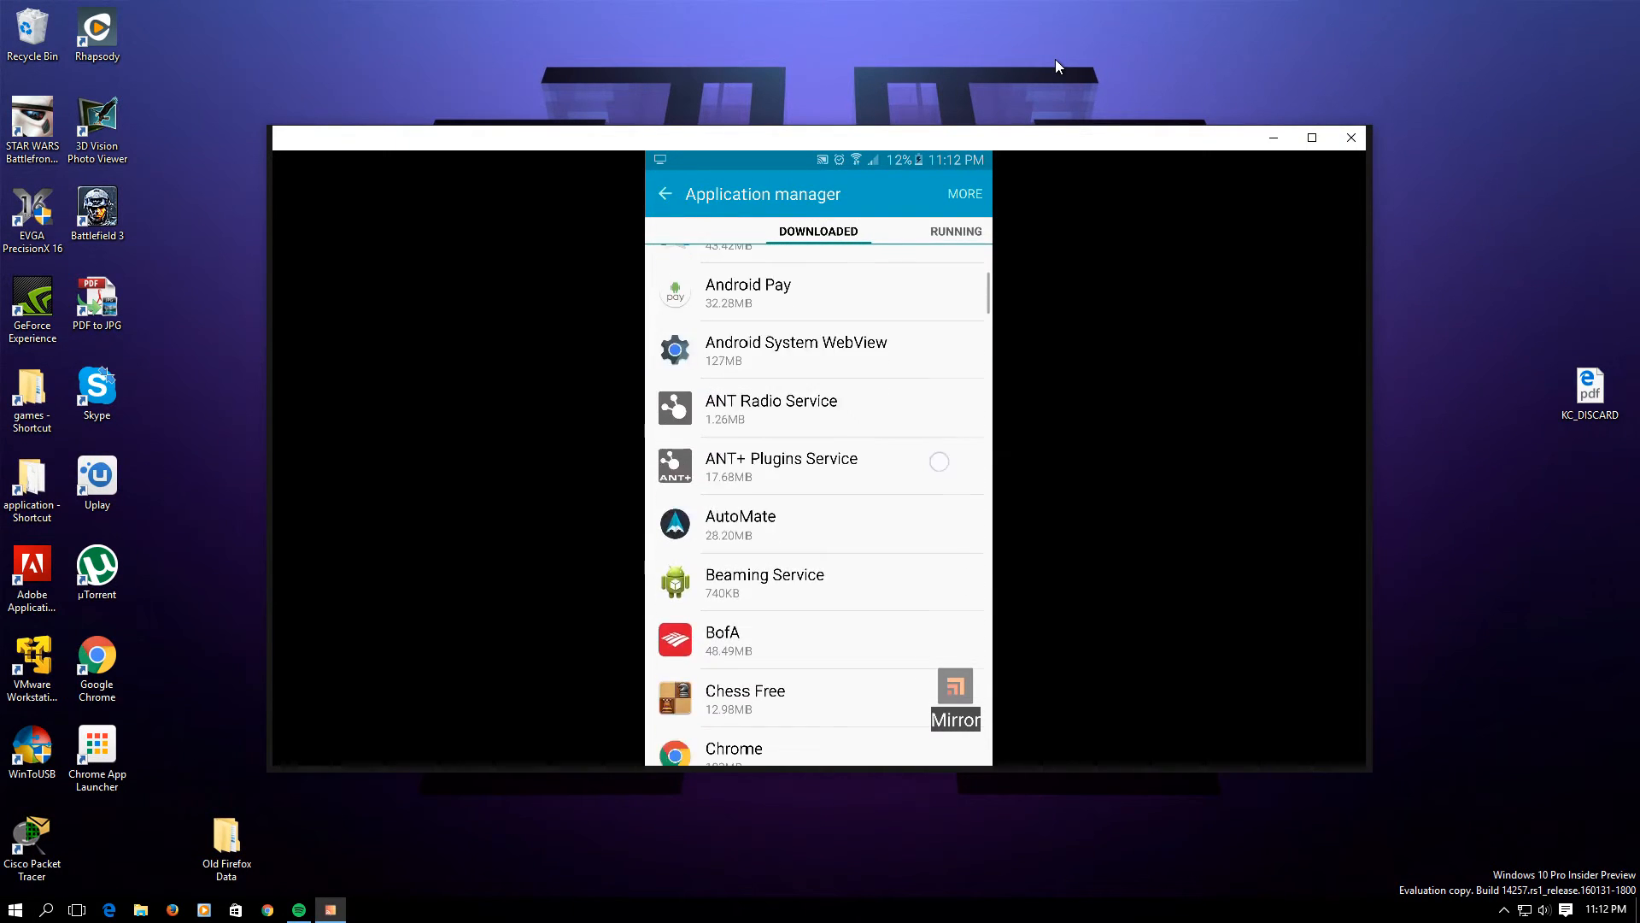
scroll(down, 3)
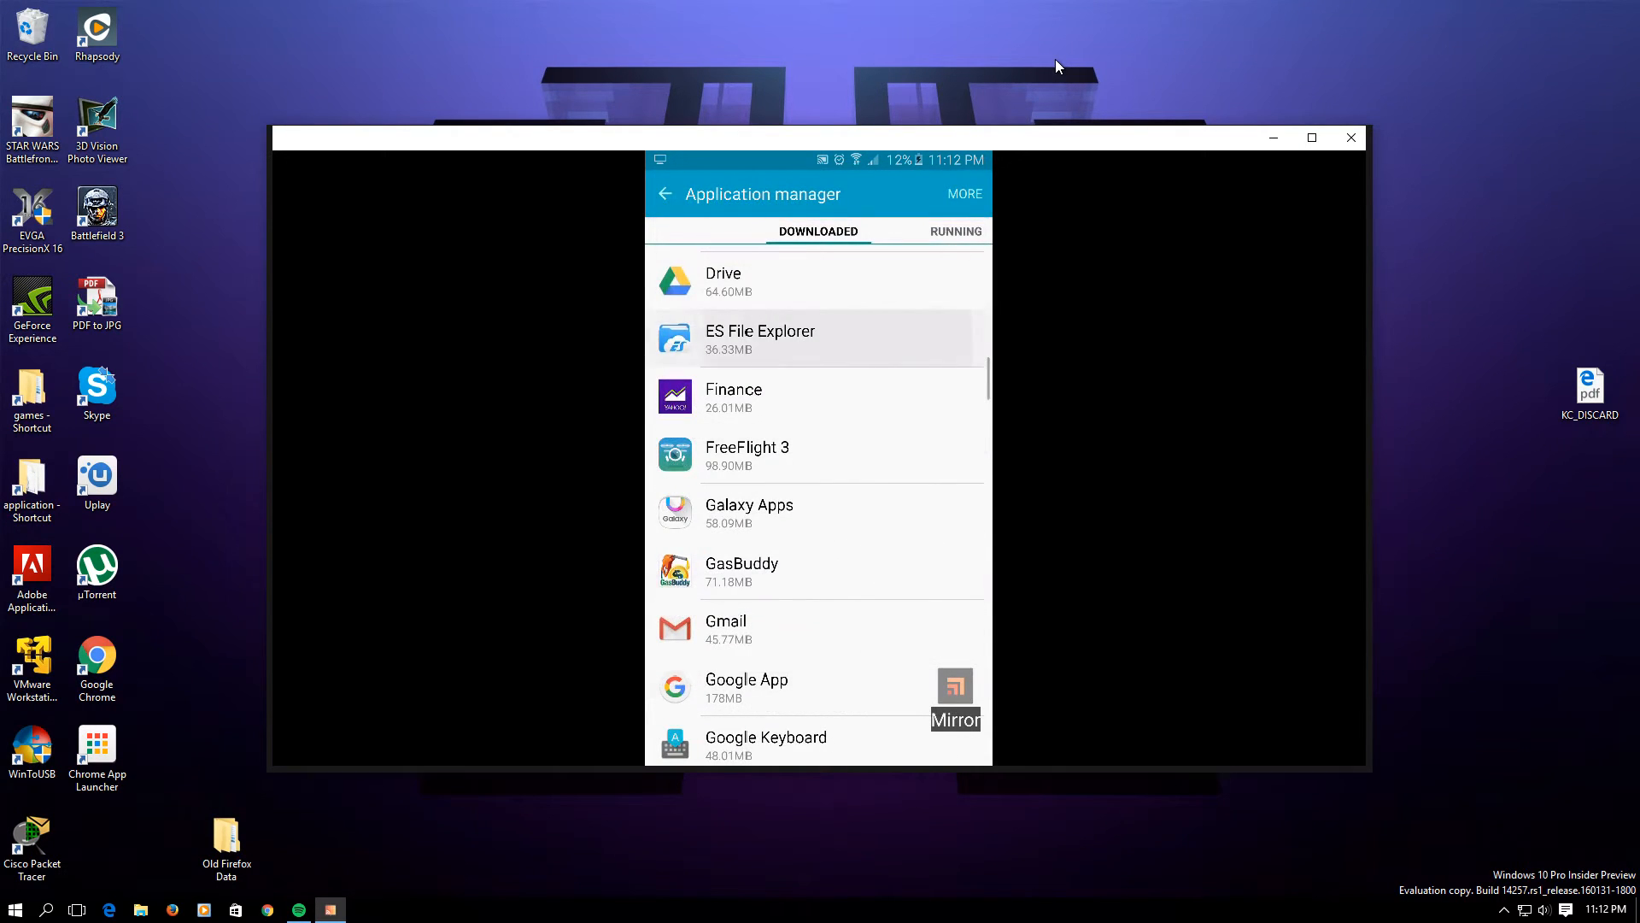
Step: Launch ES File Explorer from the app drawer by searching 'es'
click(761, 338)
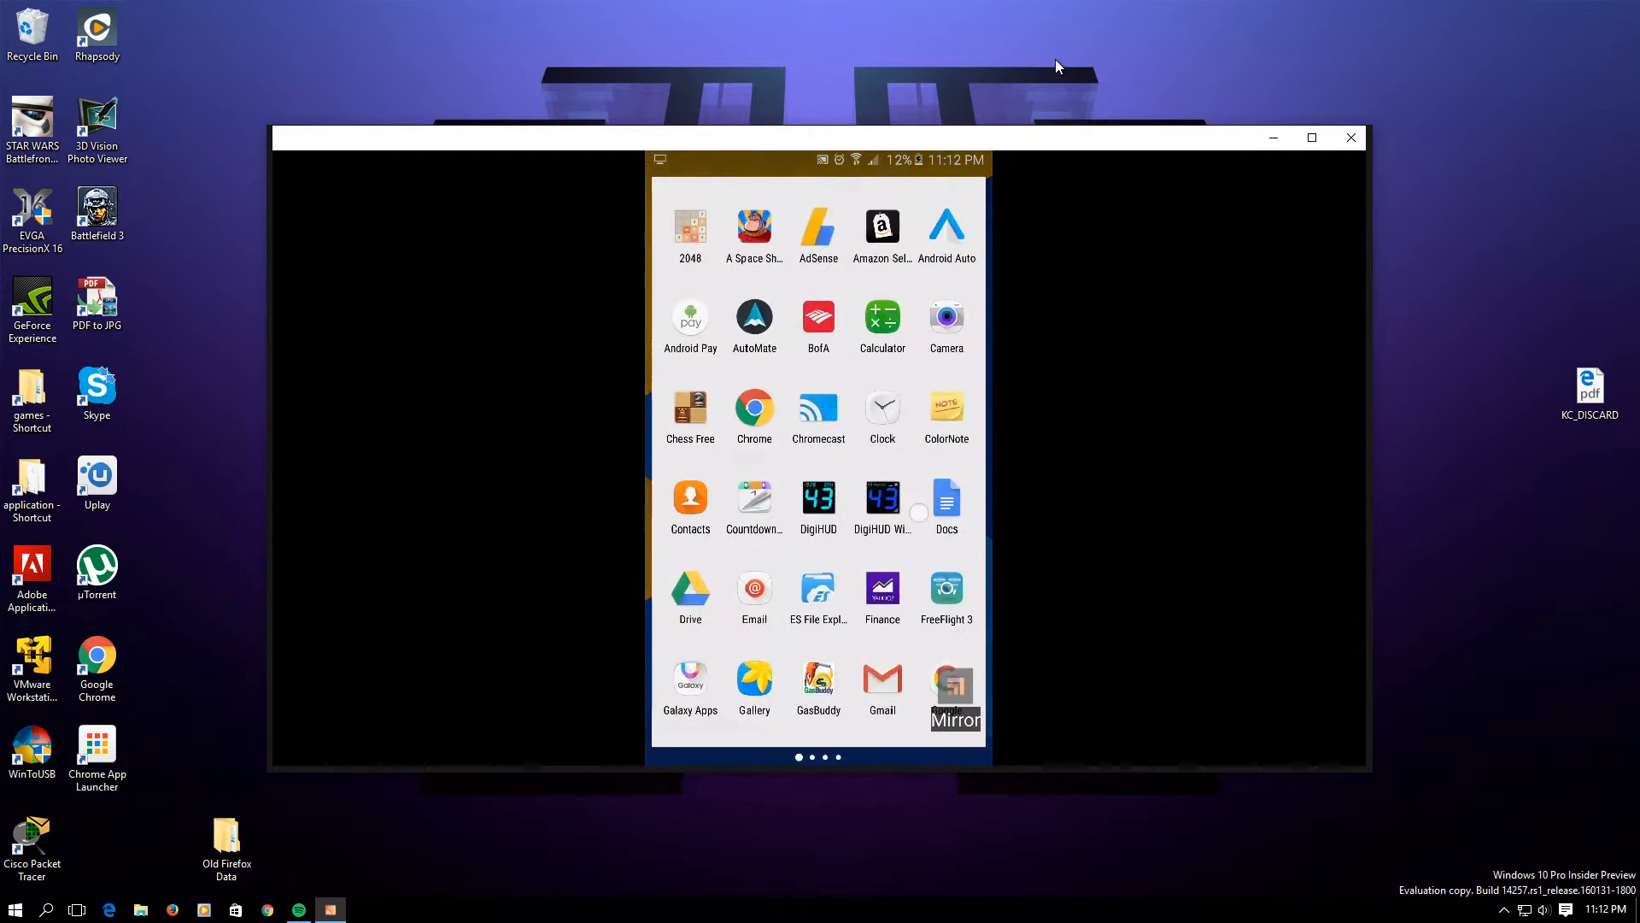
text(es)
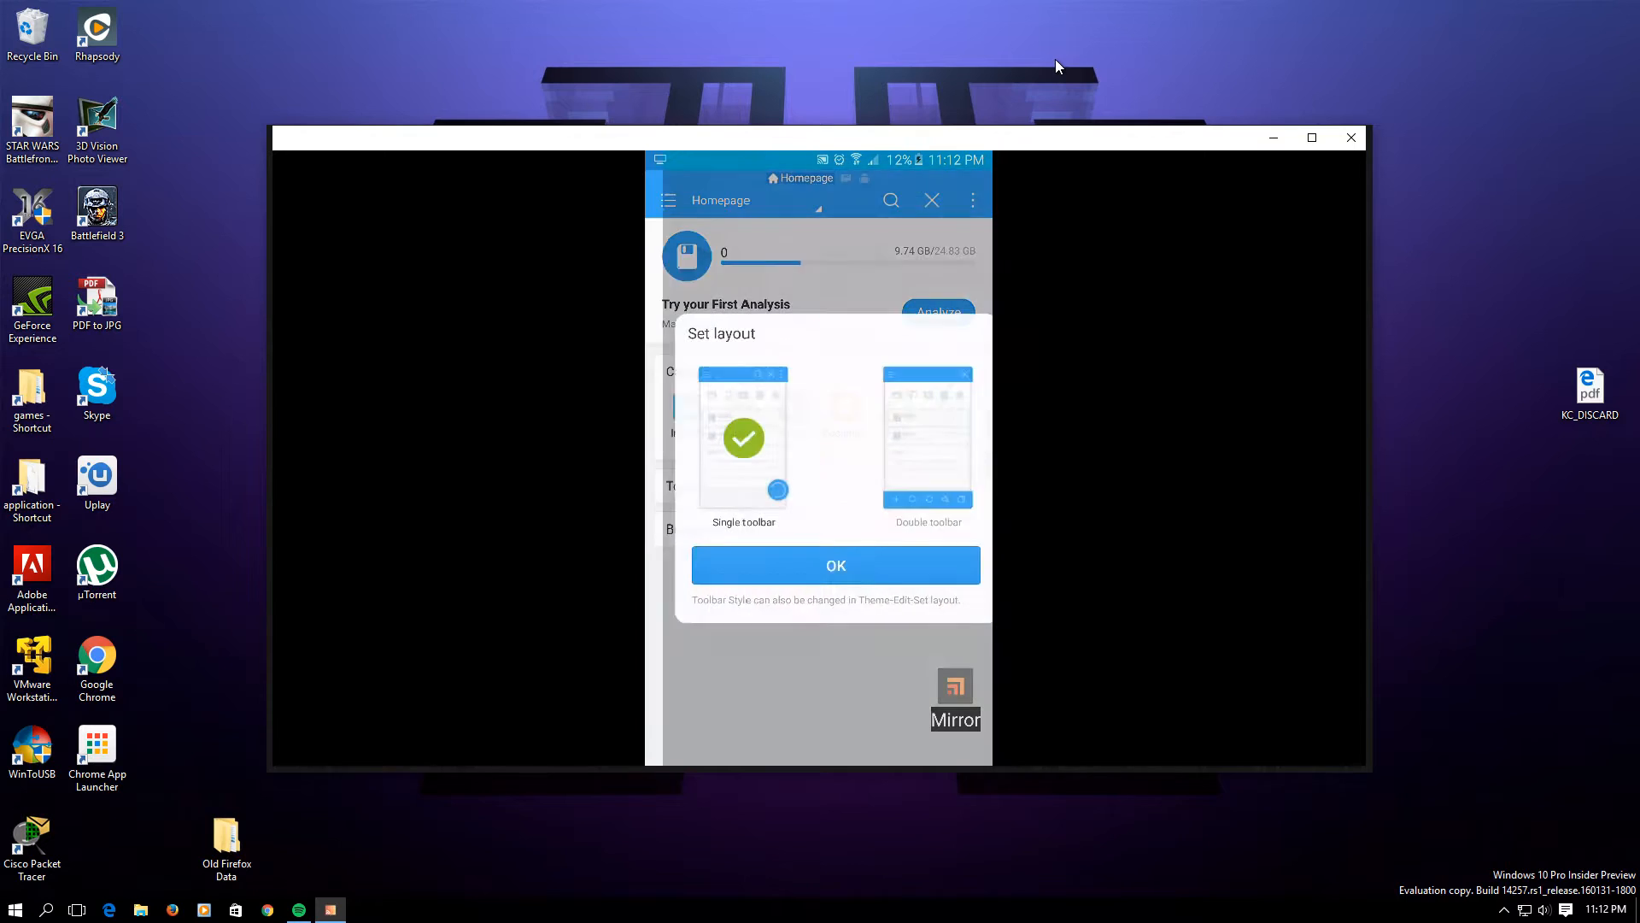
Step: Accept the single-toolbar layout and select ARCTICPANTHER from the LAN scan to get its login prompt
click(836, 566)
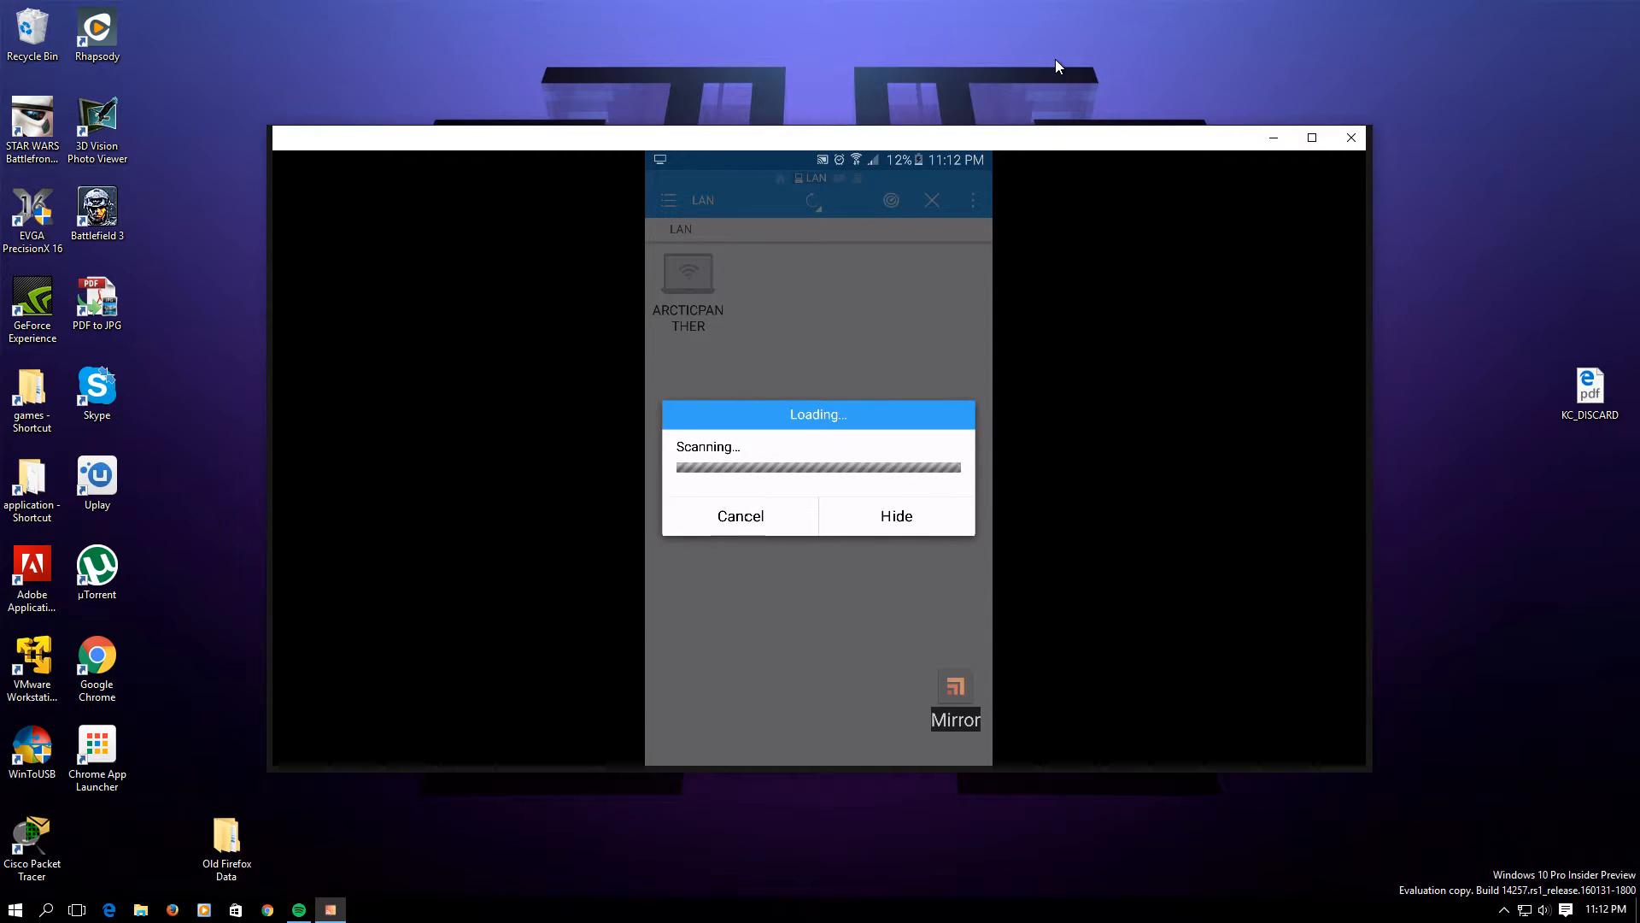
click(740, 516)
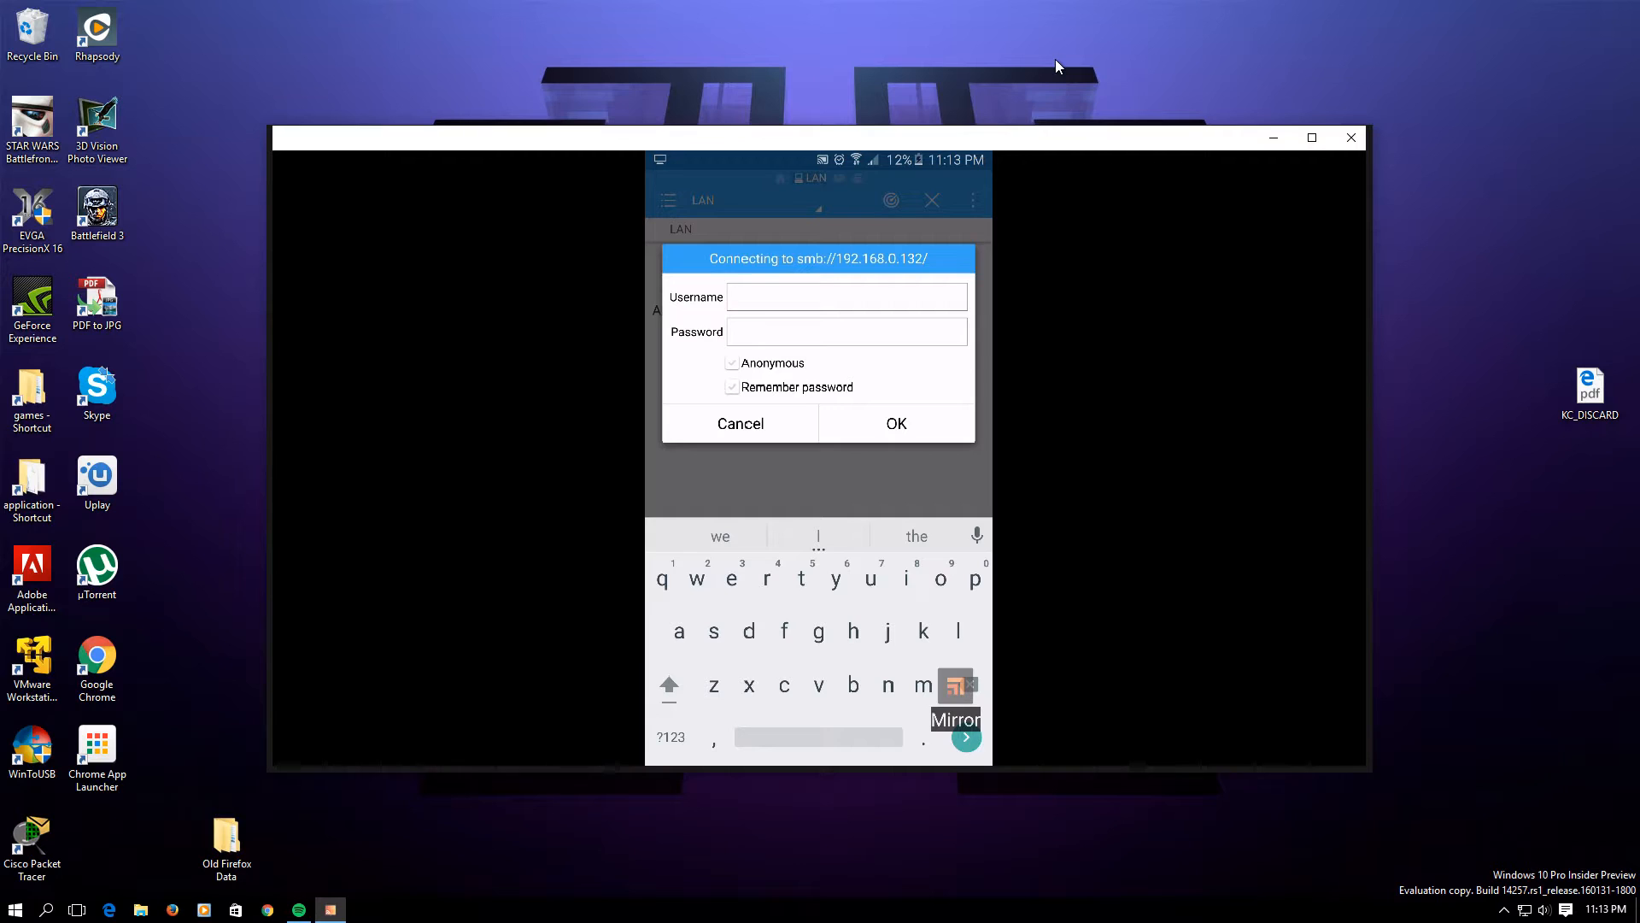
Step: Enter the share username and connect, listing 192.168.0.132's shares such as NAS and Pictures
text(arctics)
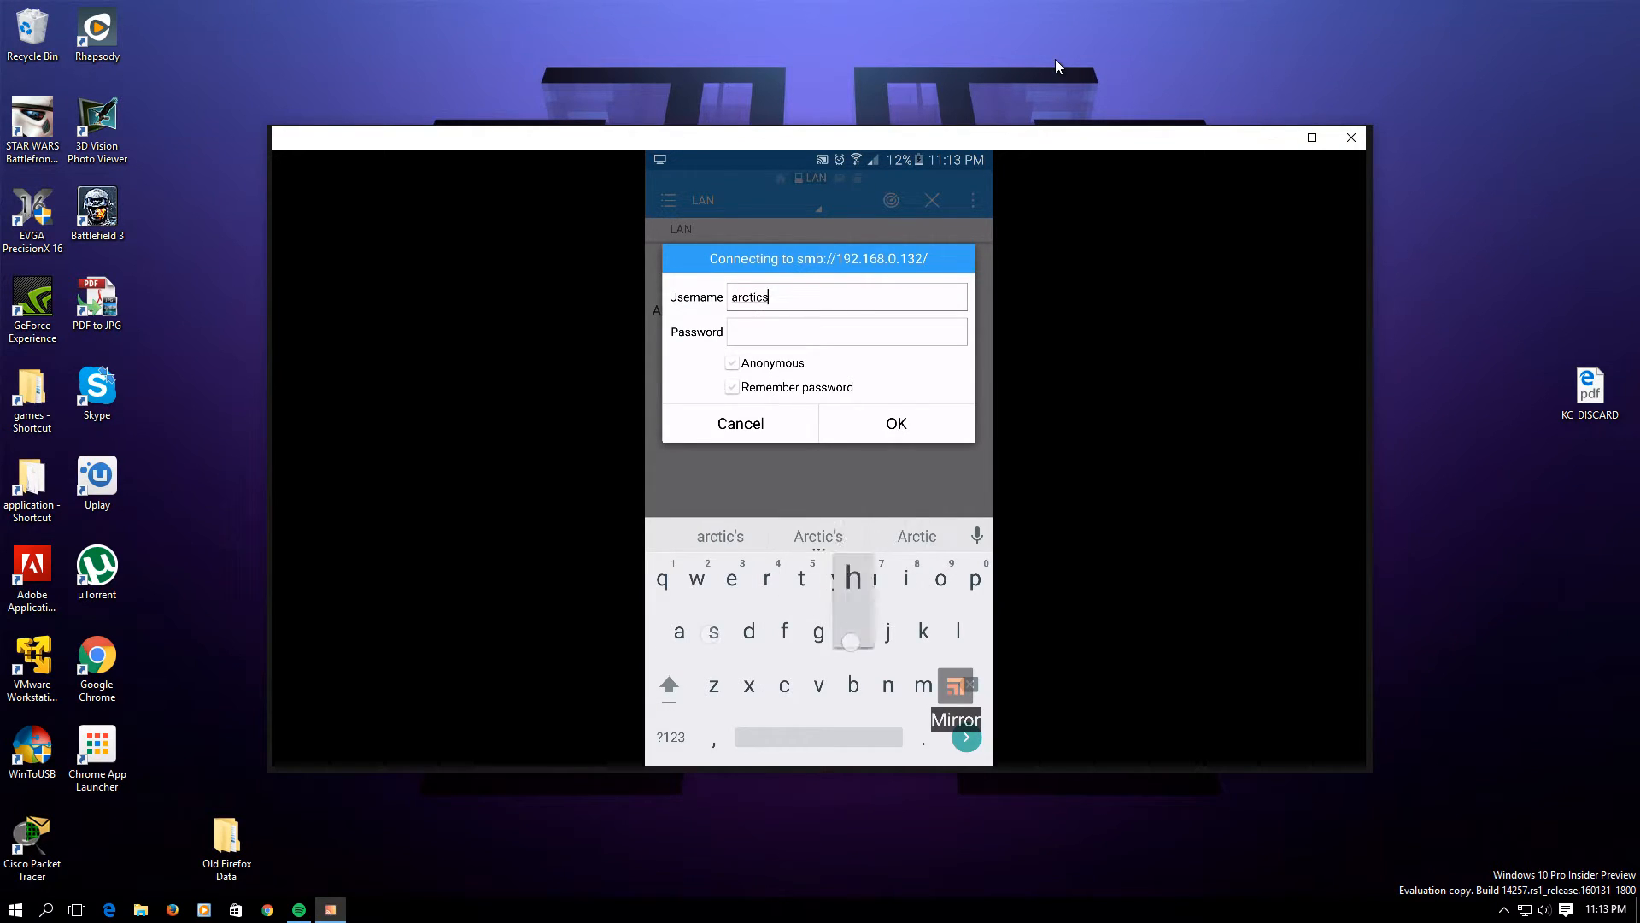
text(hare)
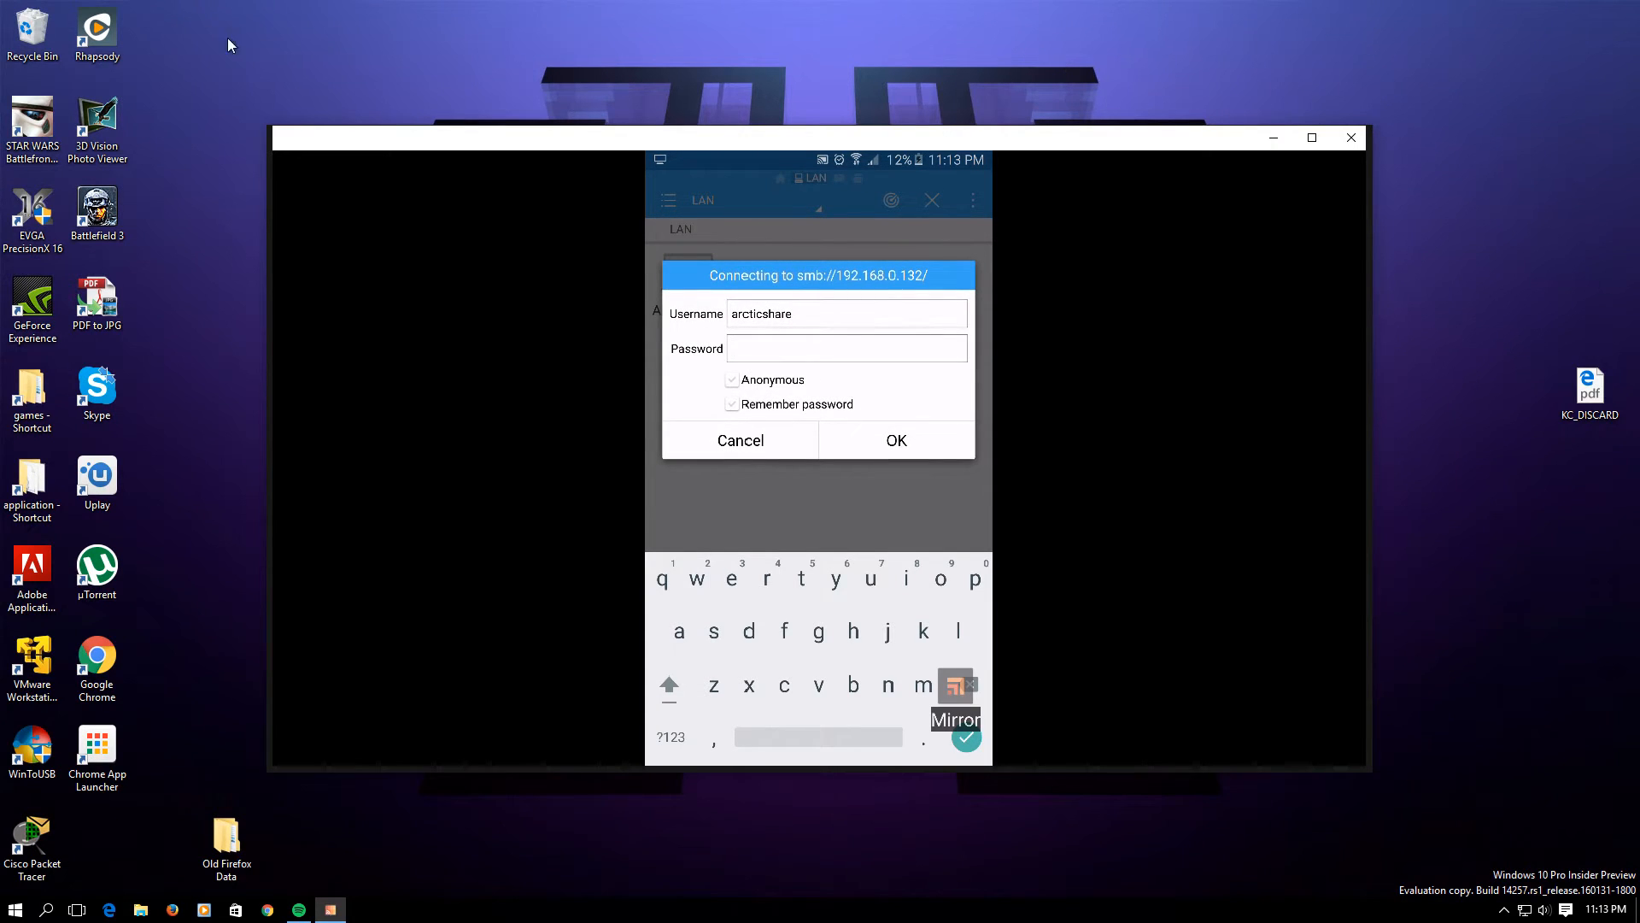
click(1348, 136)
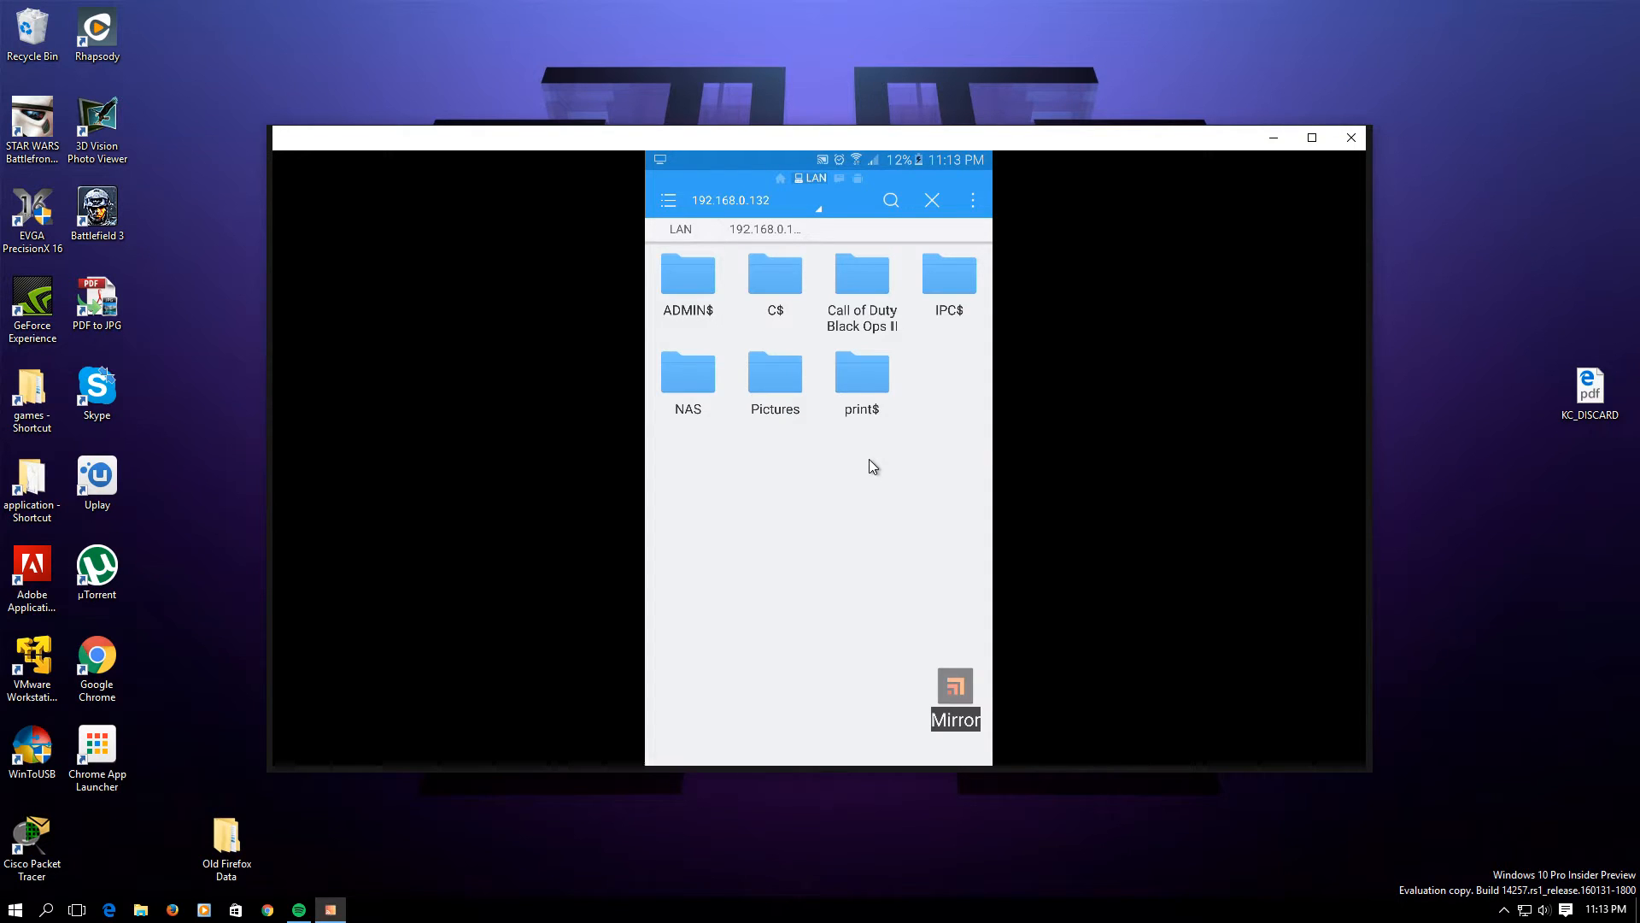
mouse_move(1385, 91)
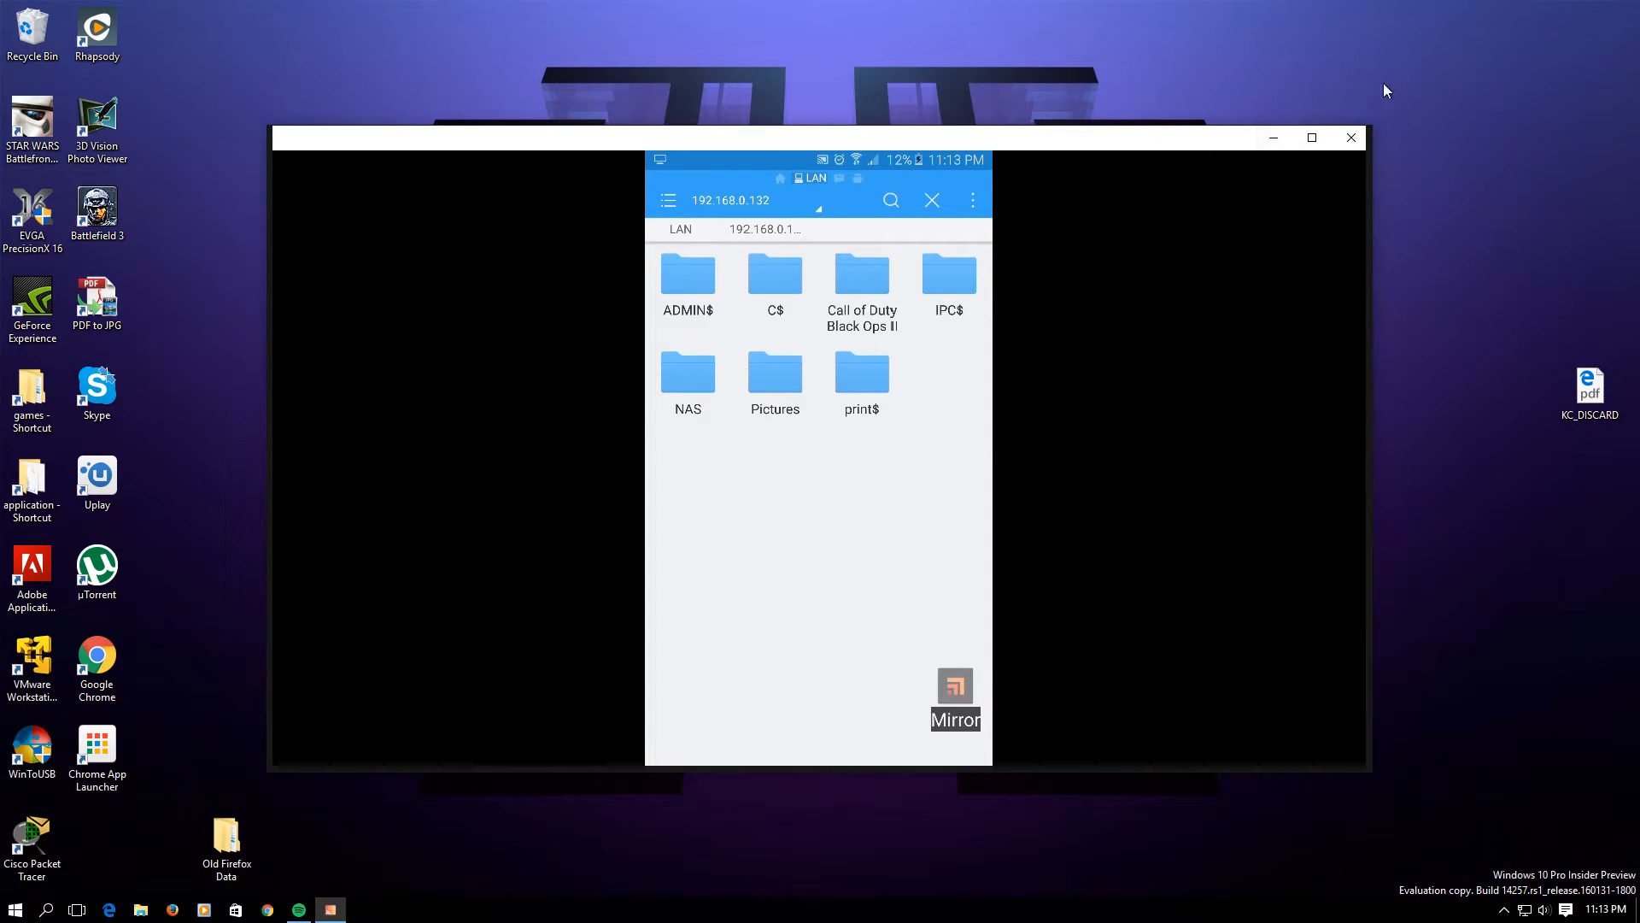
mouse_move(1271, 136)
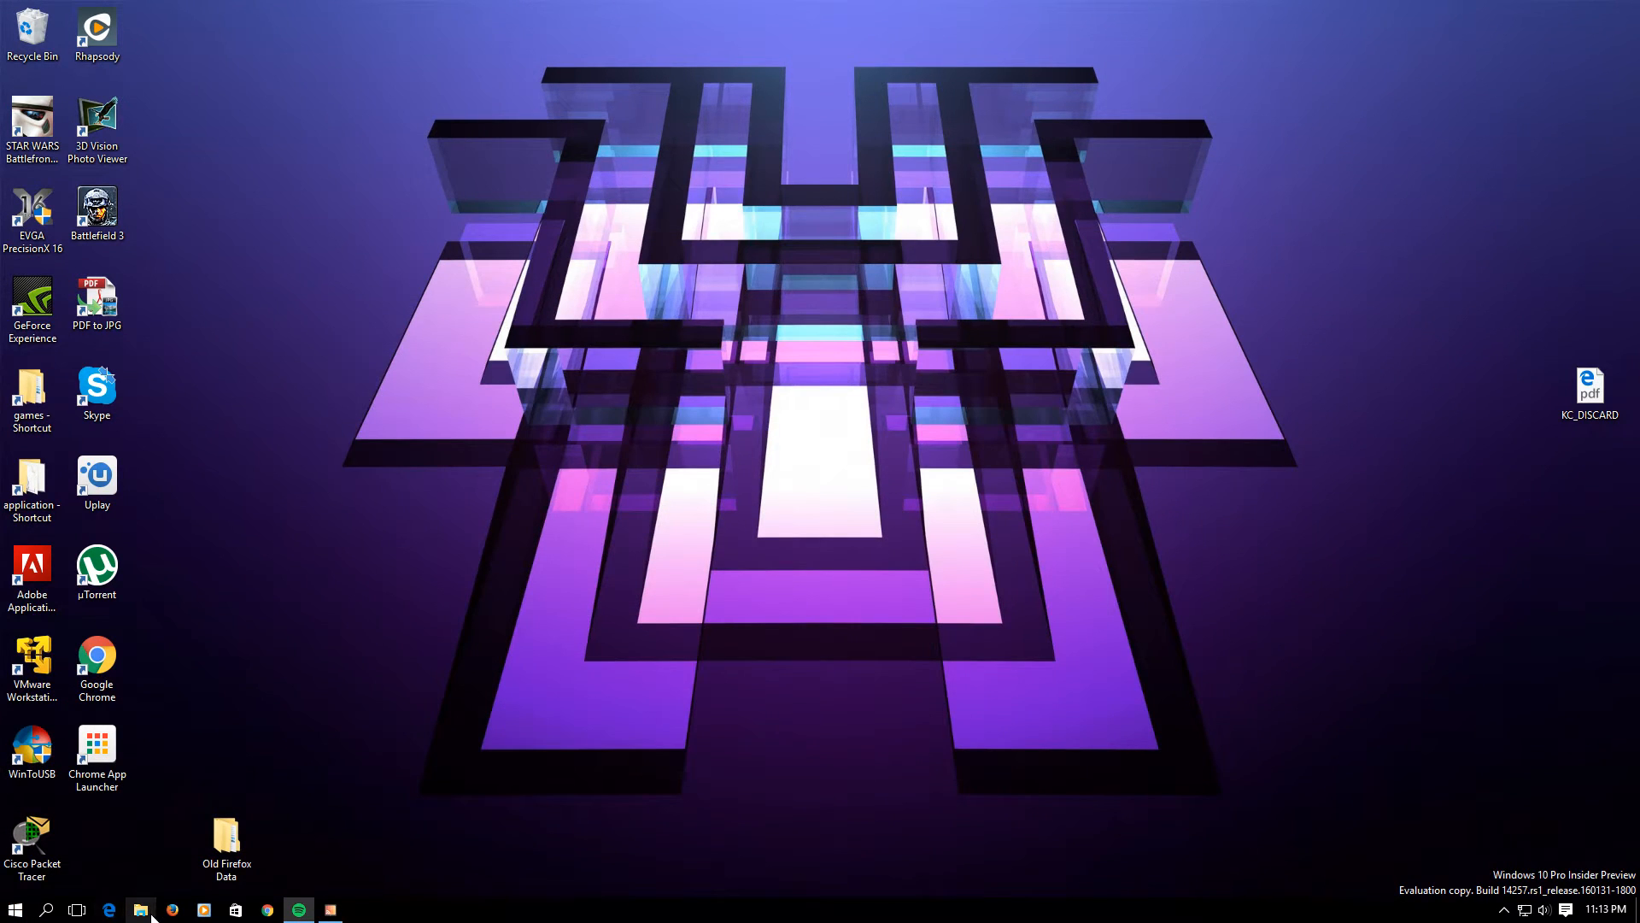
Step: Navigate to Local Disk (C:) and look inside the Note 5 videos folder before viewing its properties
click(140, 907)
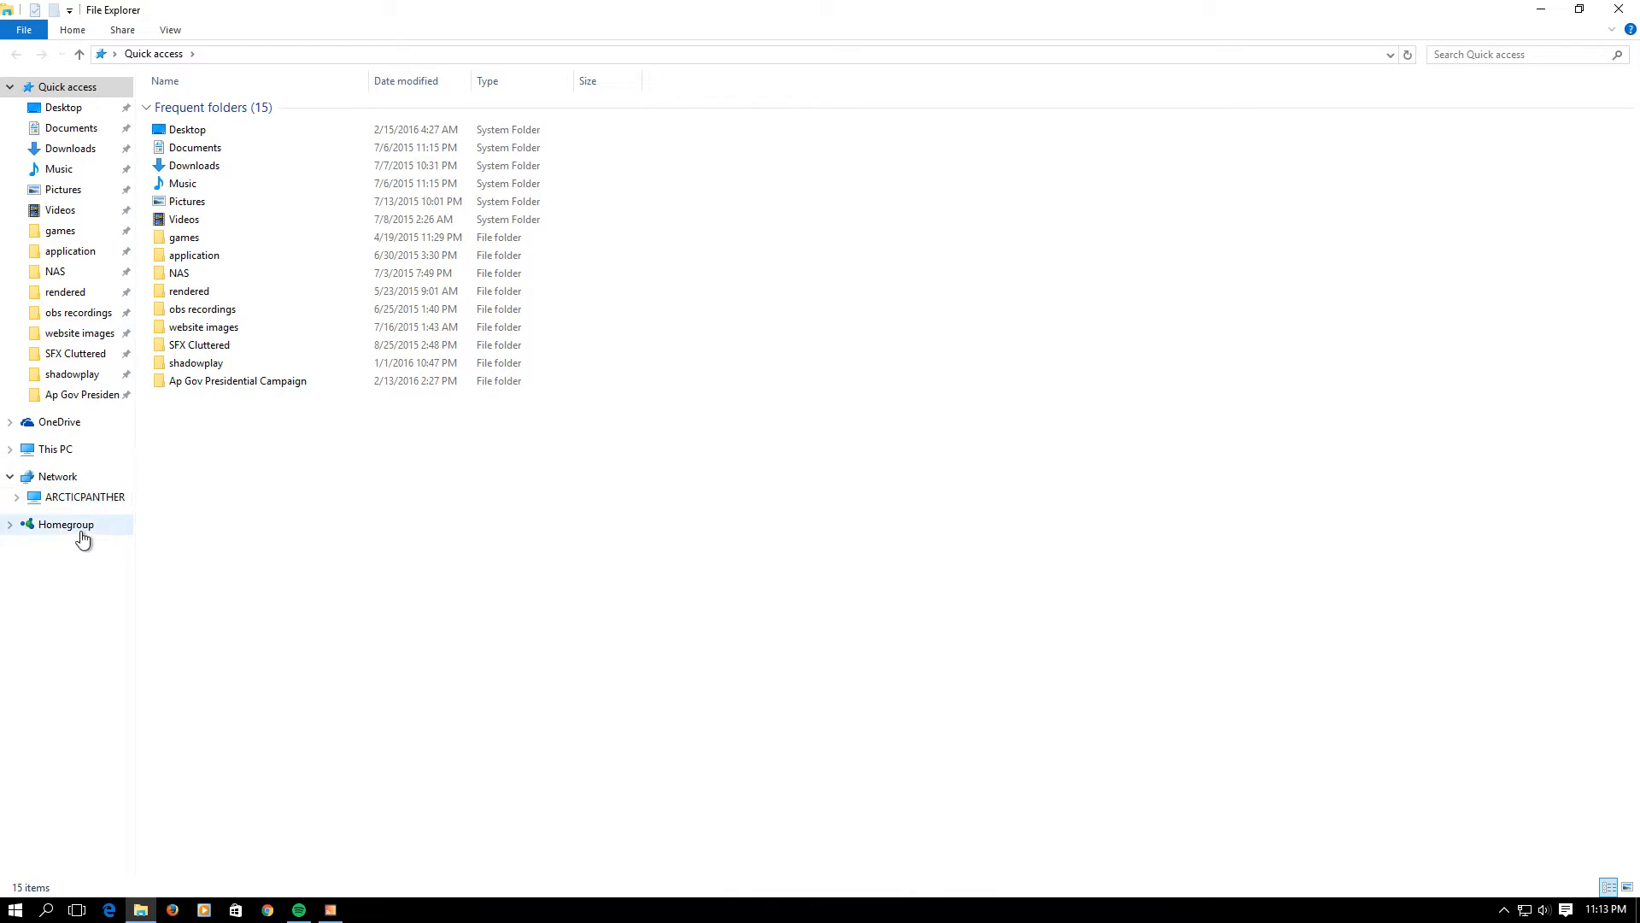
click(53, 448)
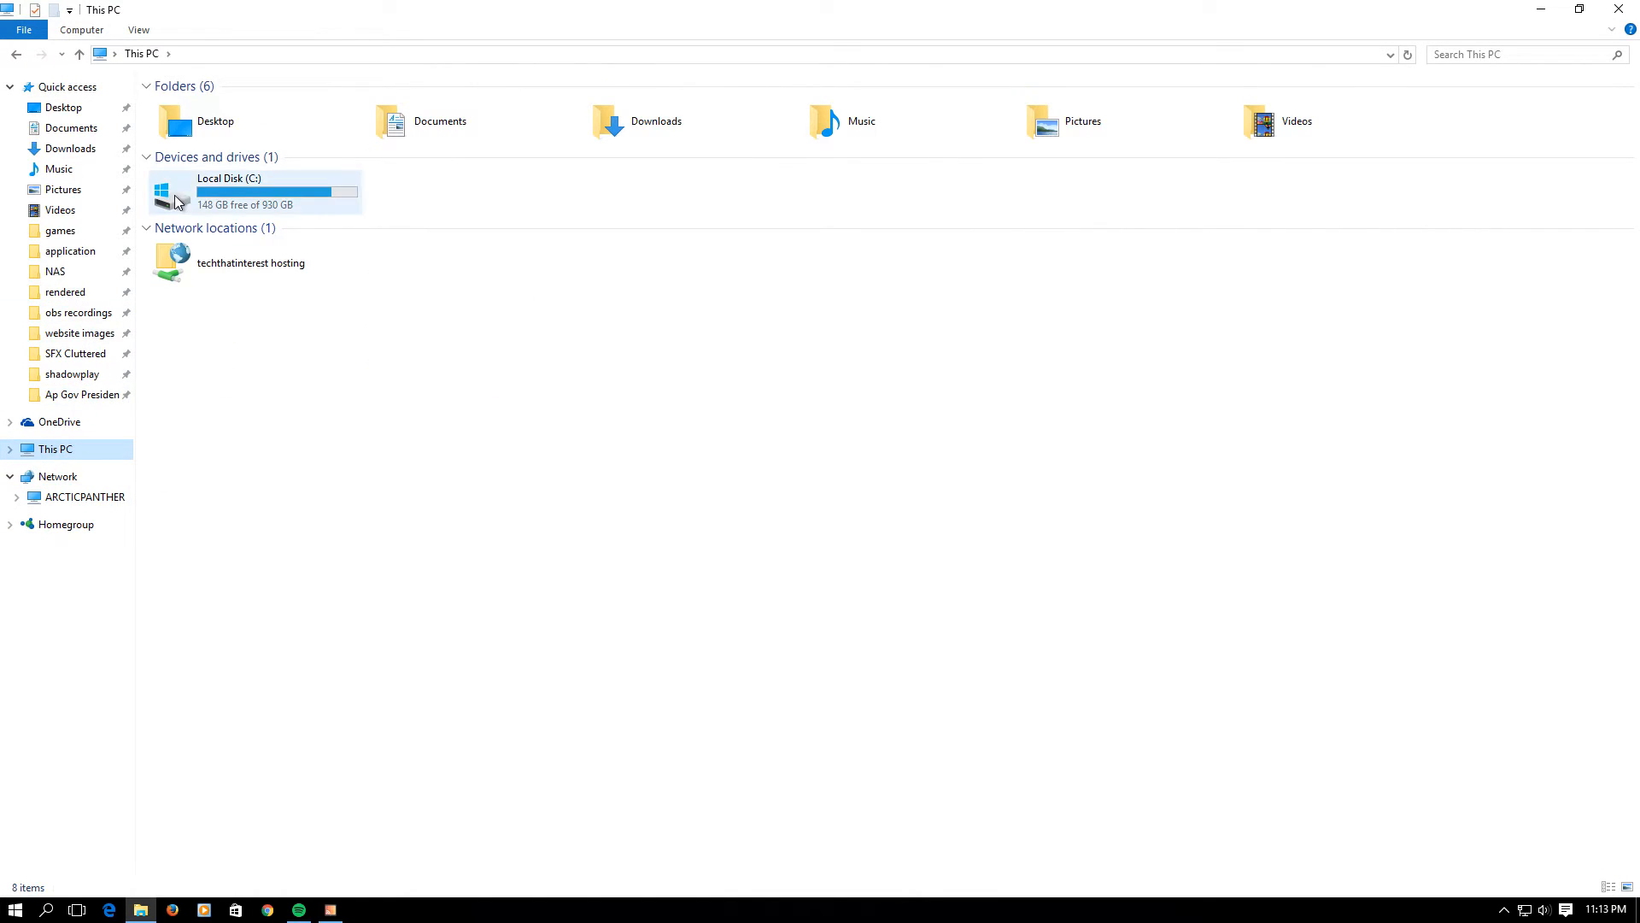
double_click(231, 190)
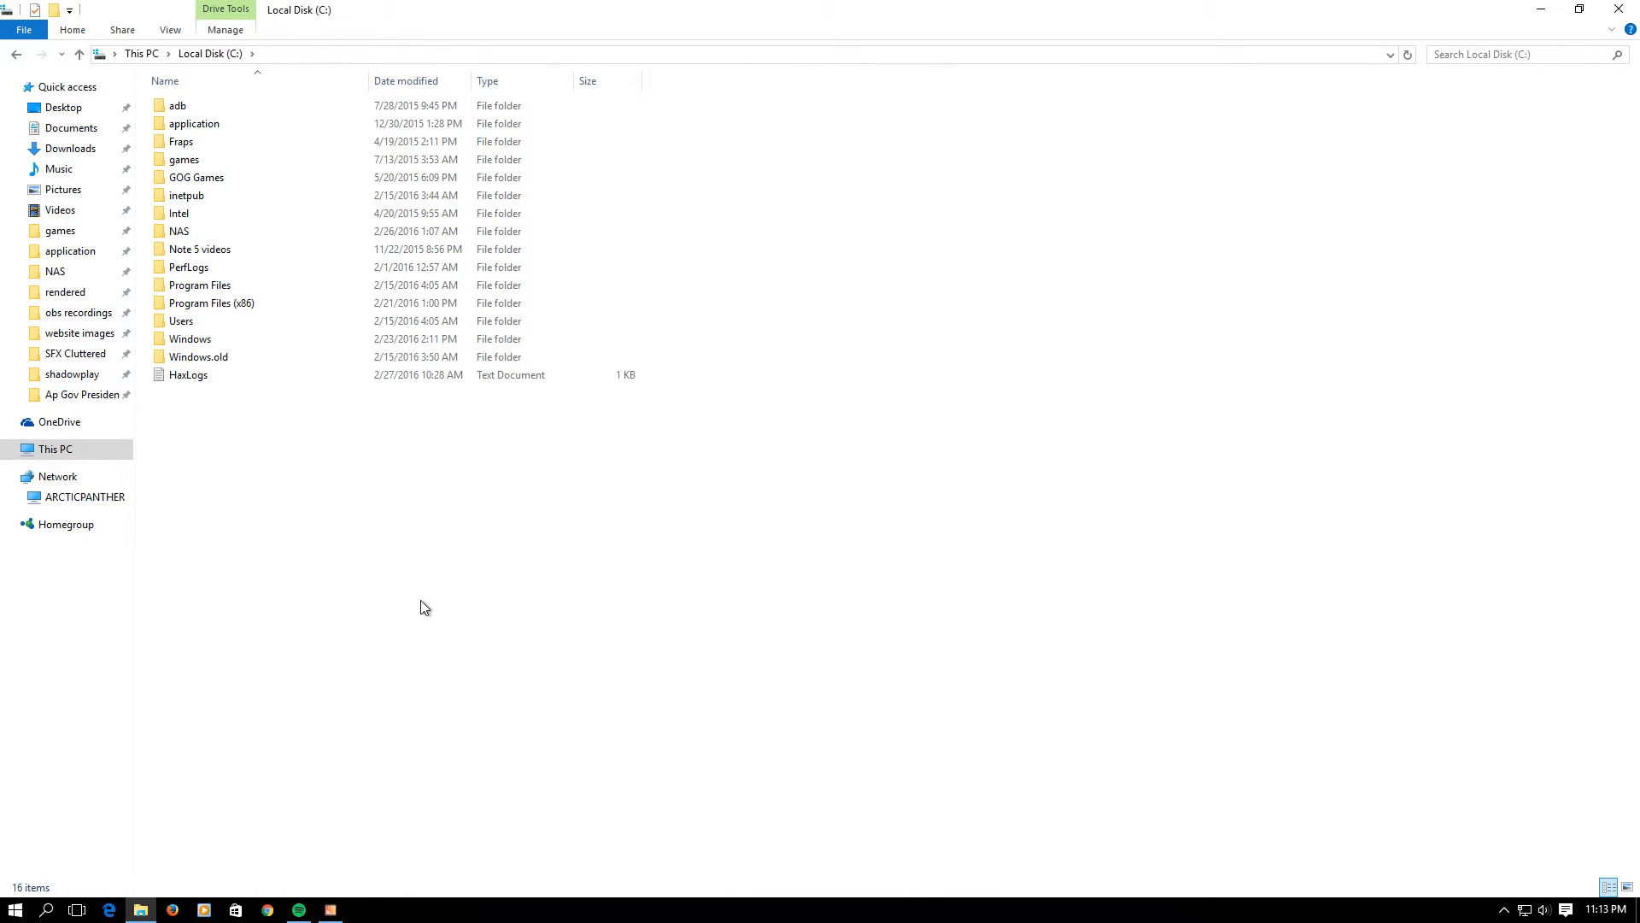
click(198, 249)
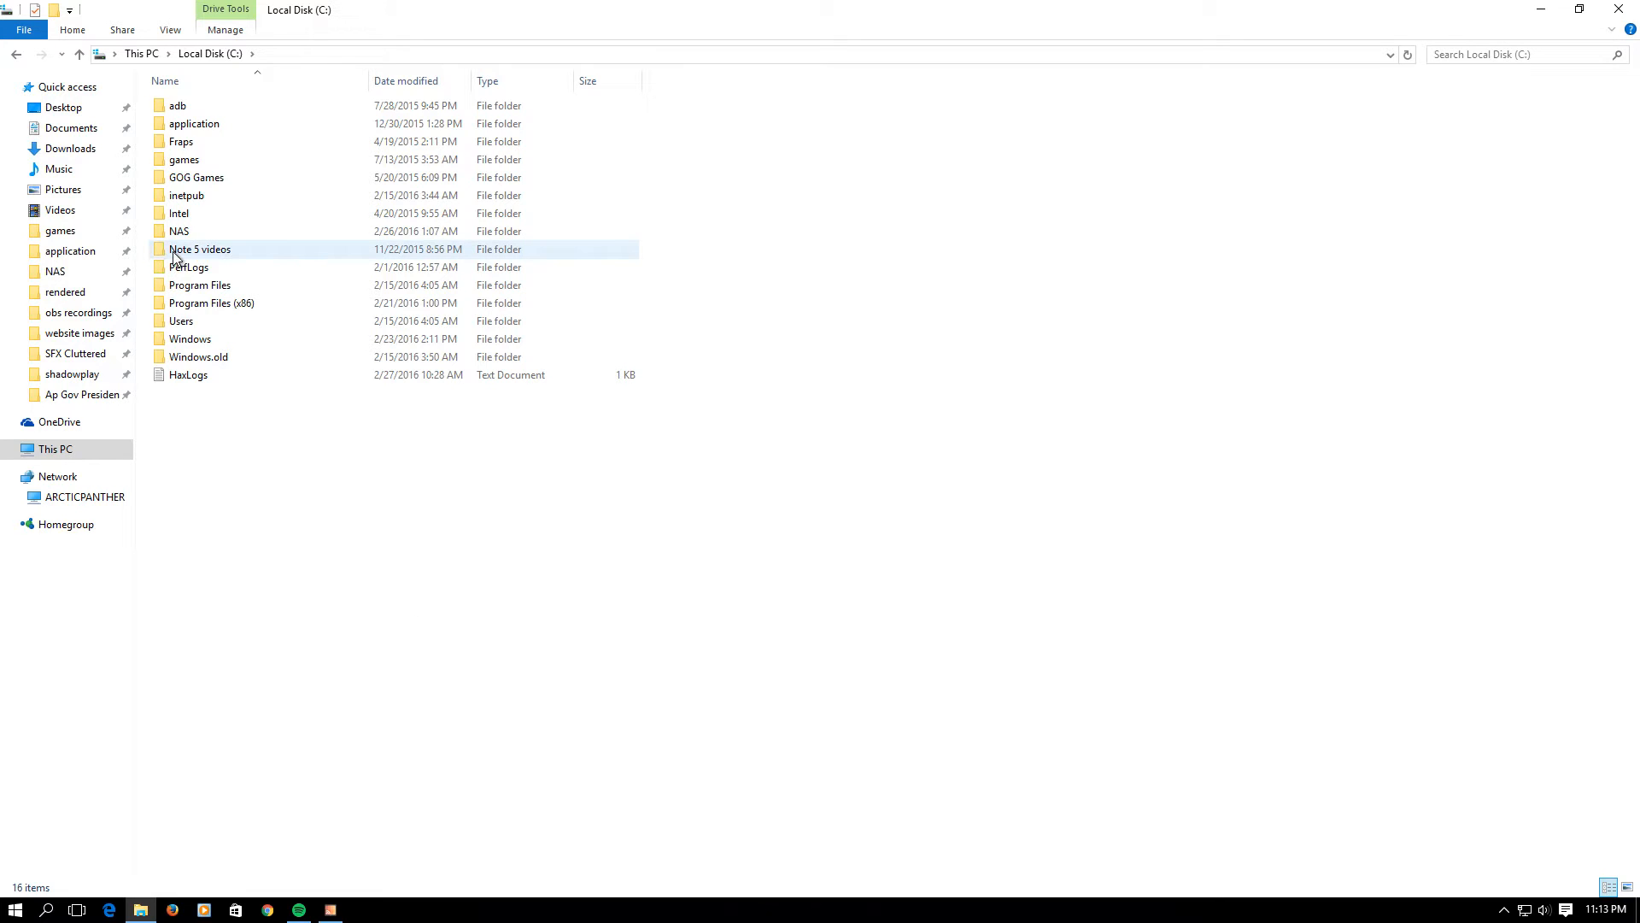
double_click(198, 249)
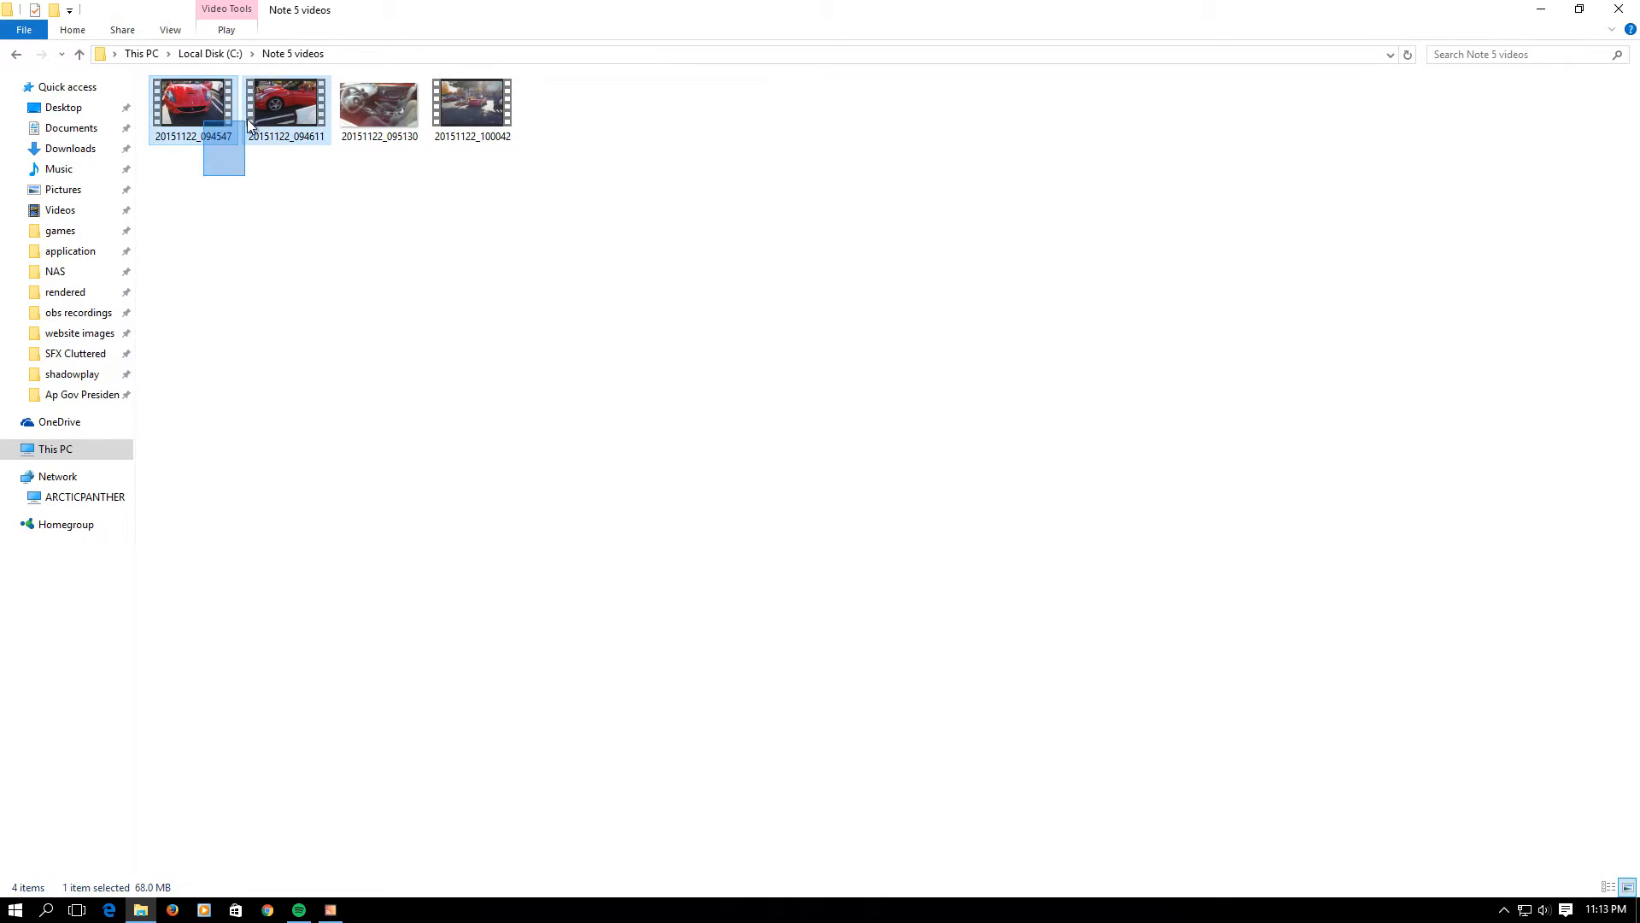
key(ctrl+a)
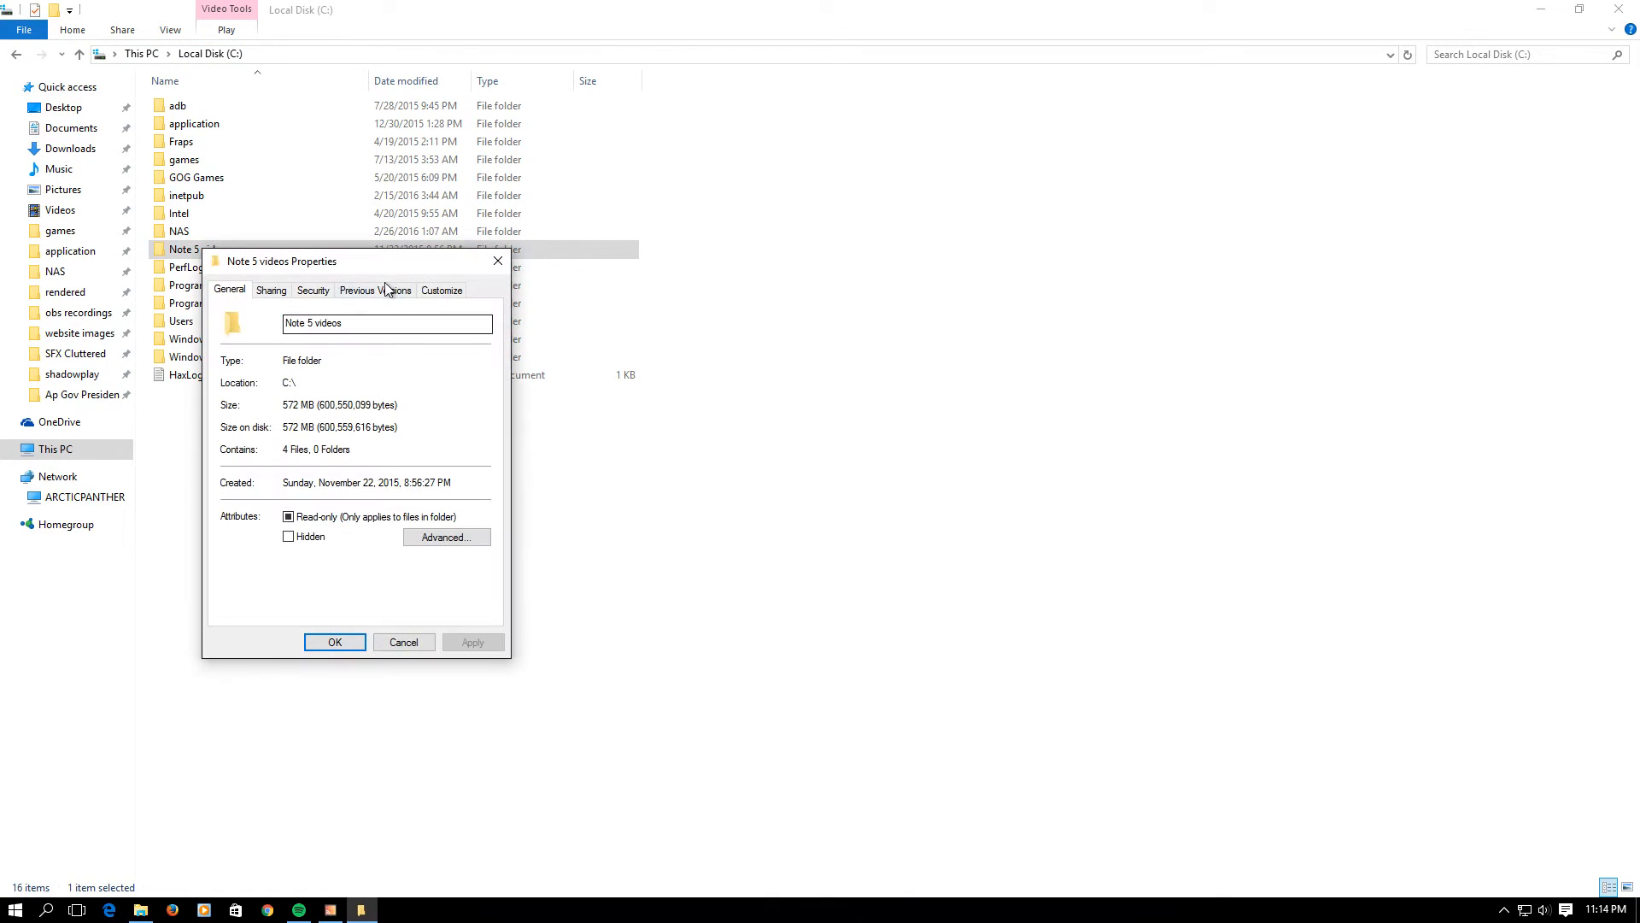
Step: Enable Advanced Sharing for Note 5 videos with Everyone allowed Full Control, and confirm
click(270, 291)
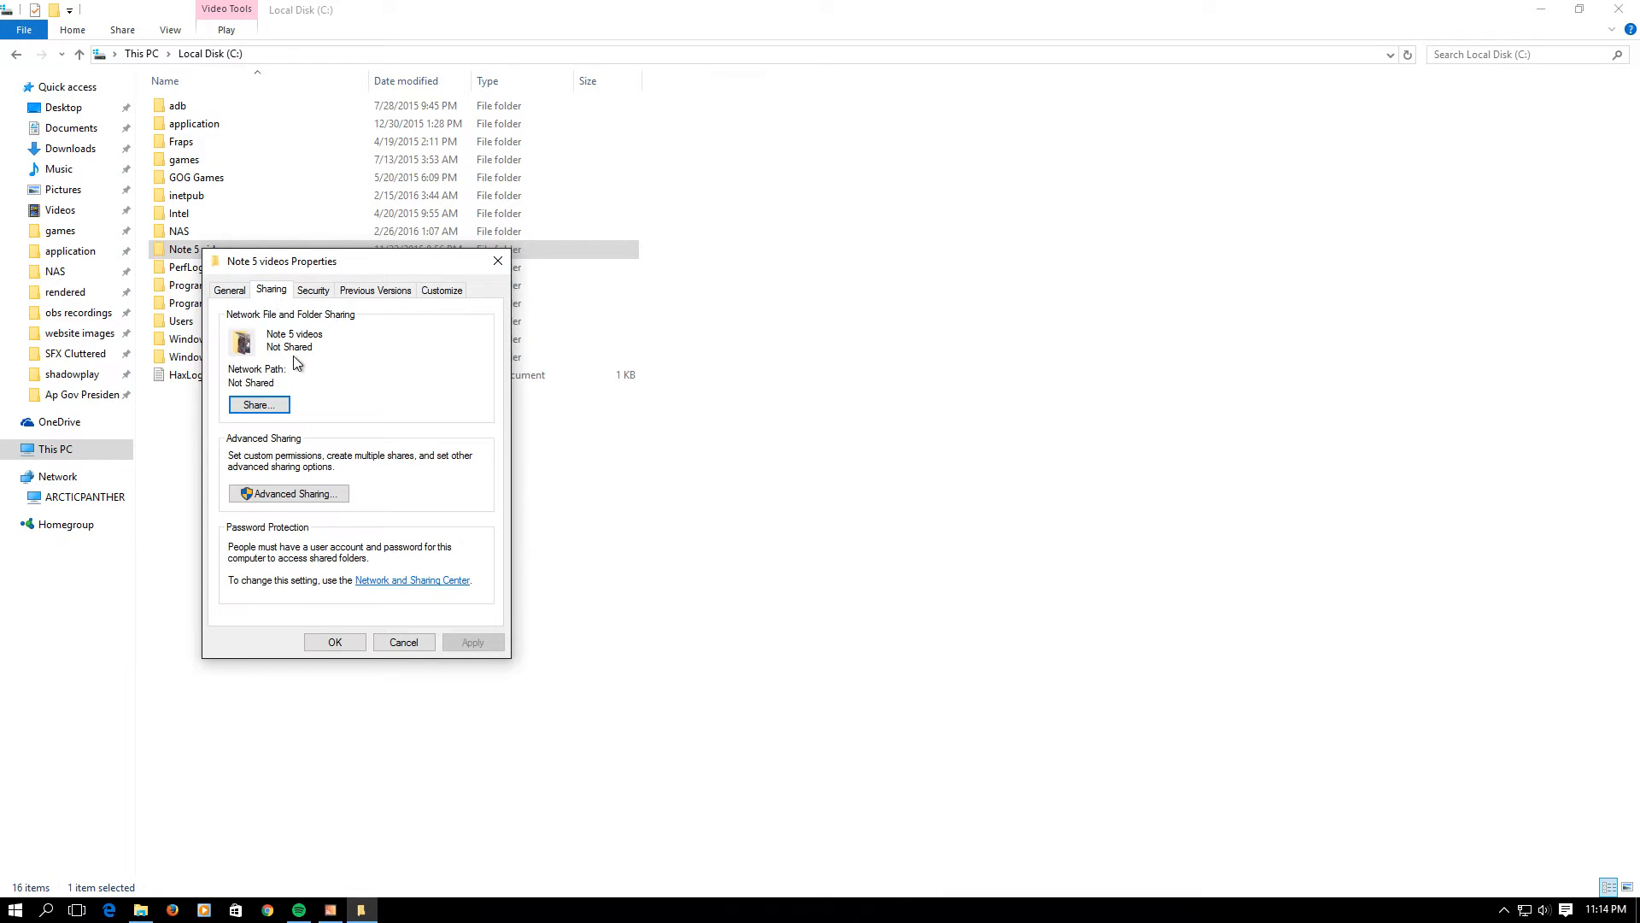
click(287, 492)
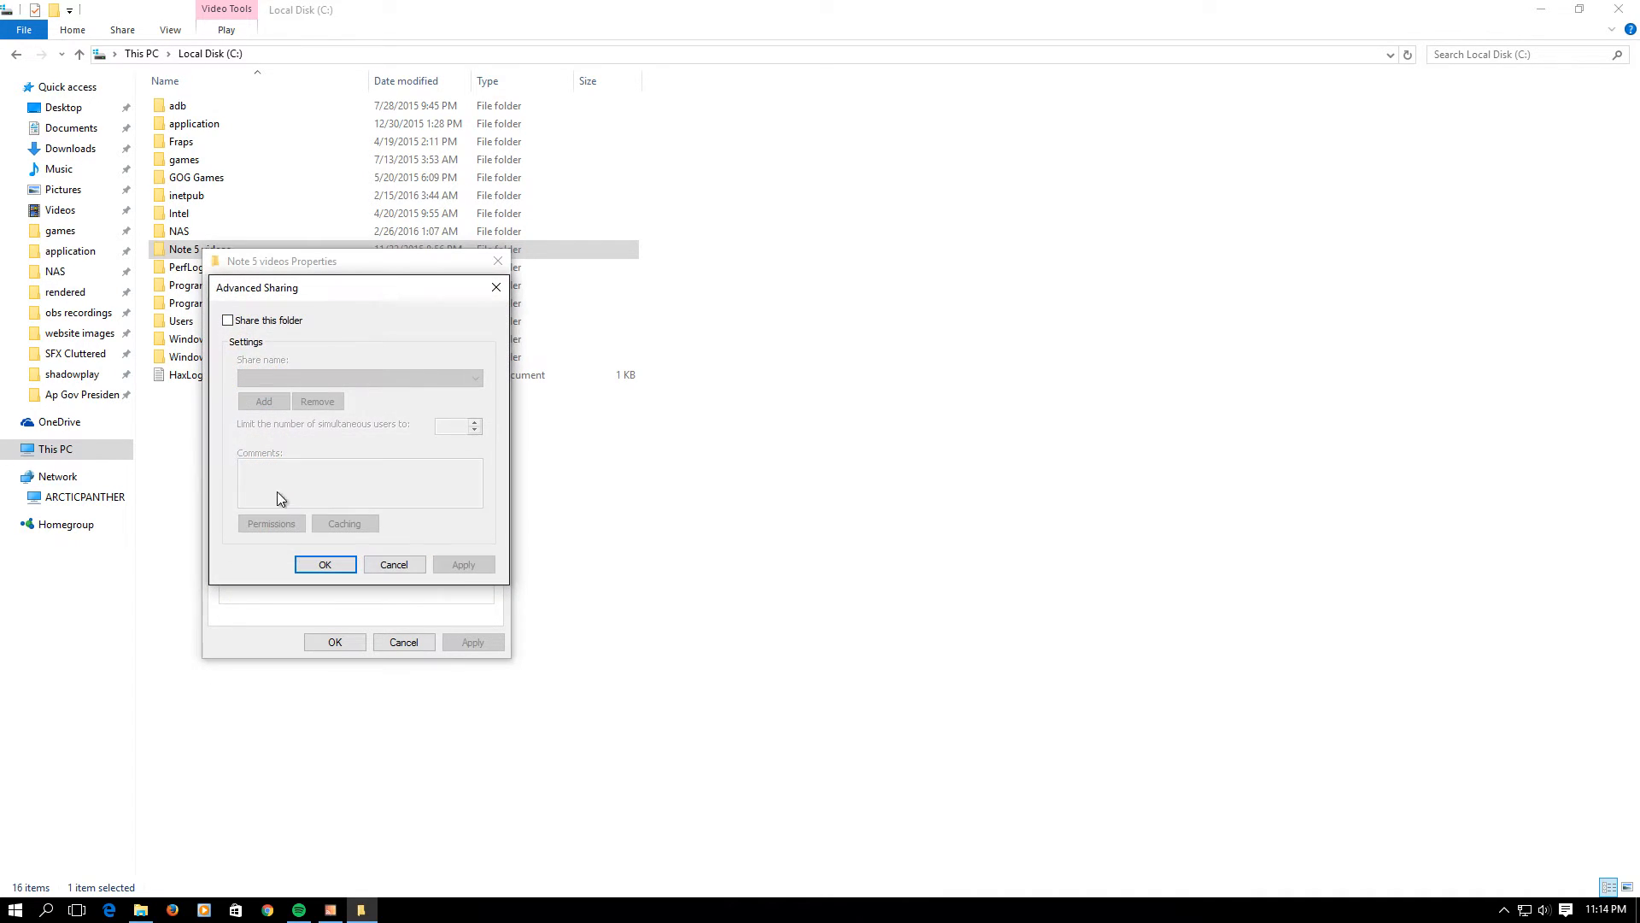
click(227, 319)
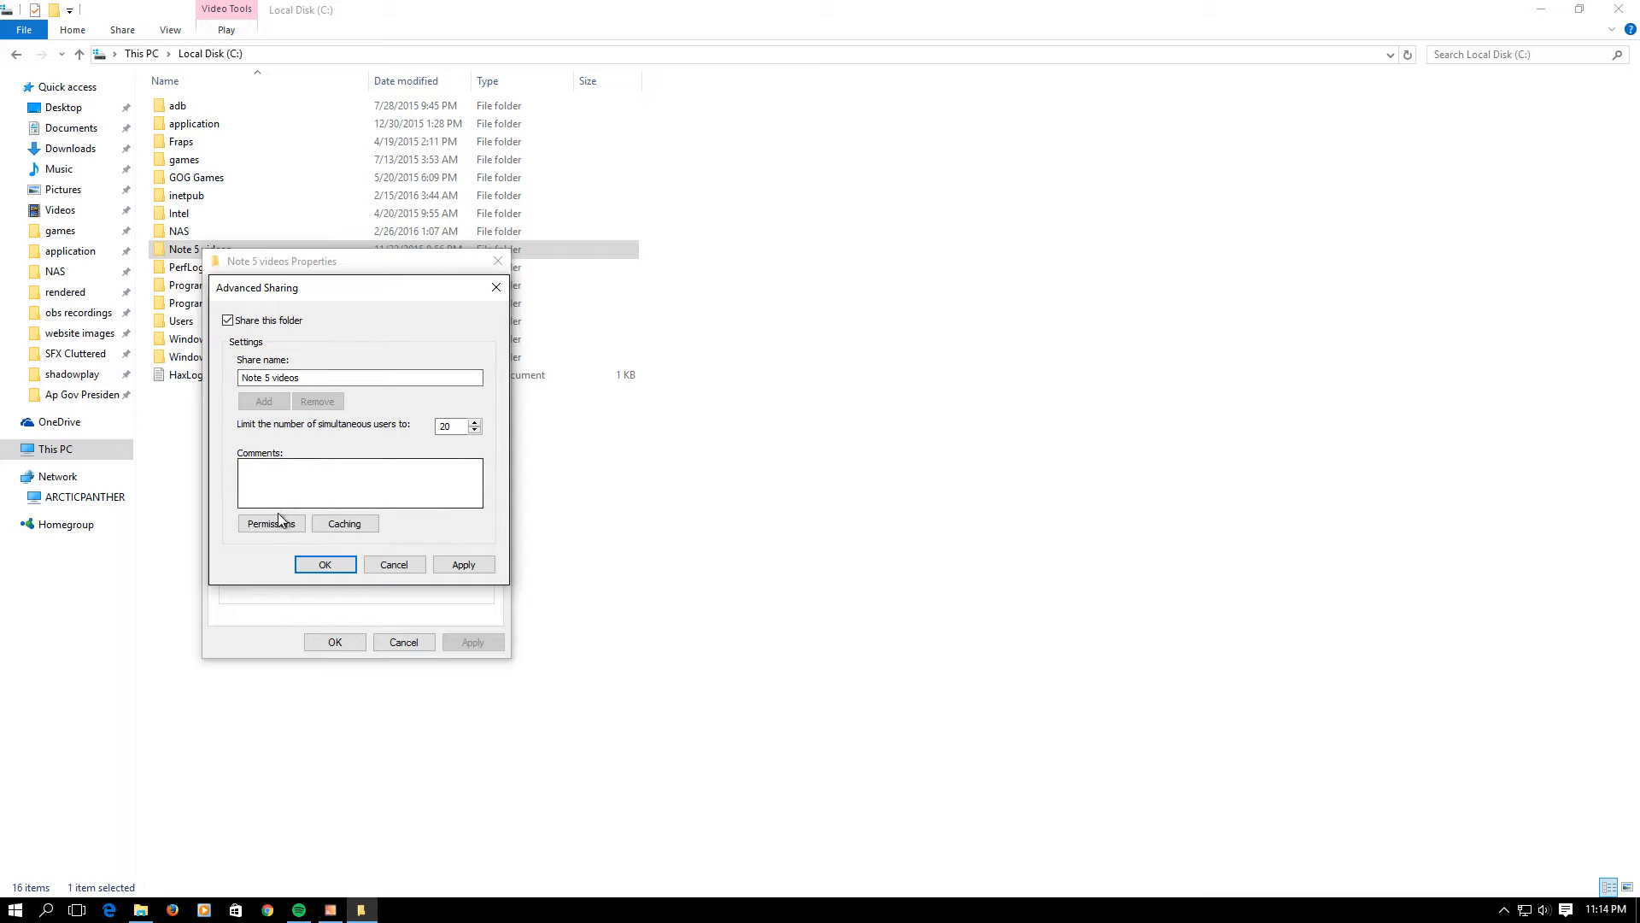
click(272, 523)
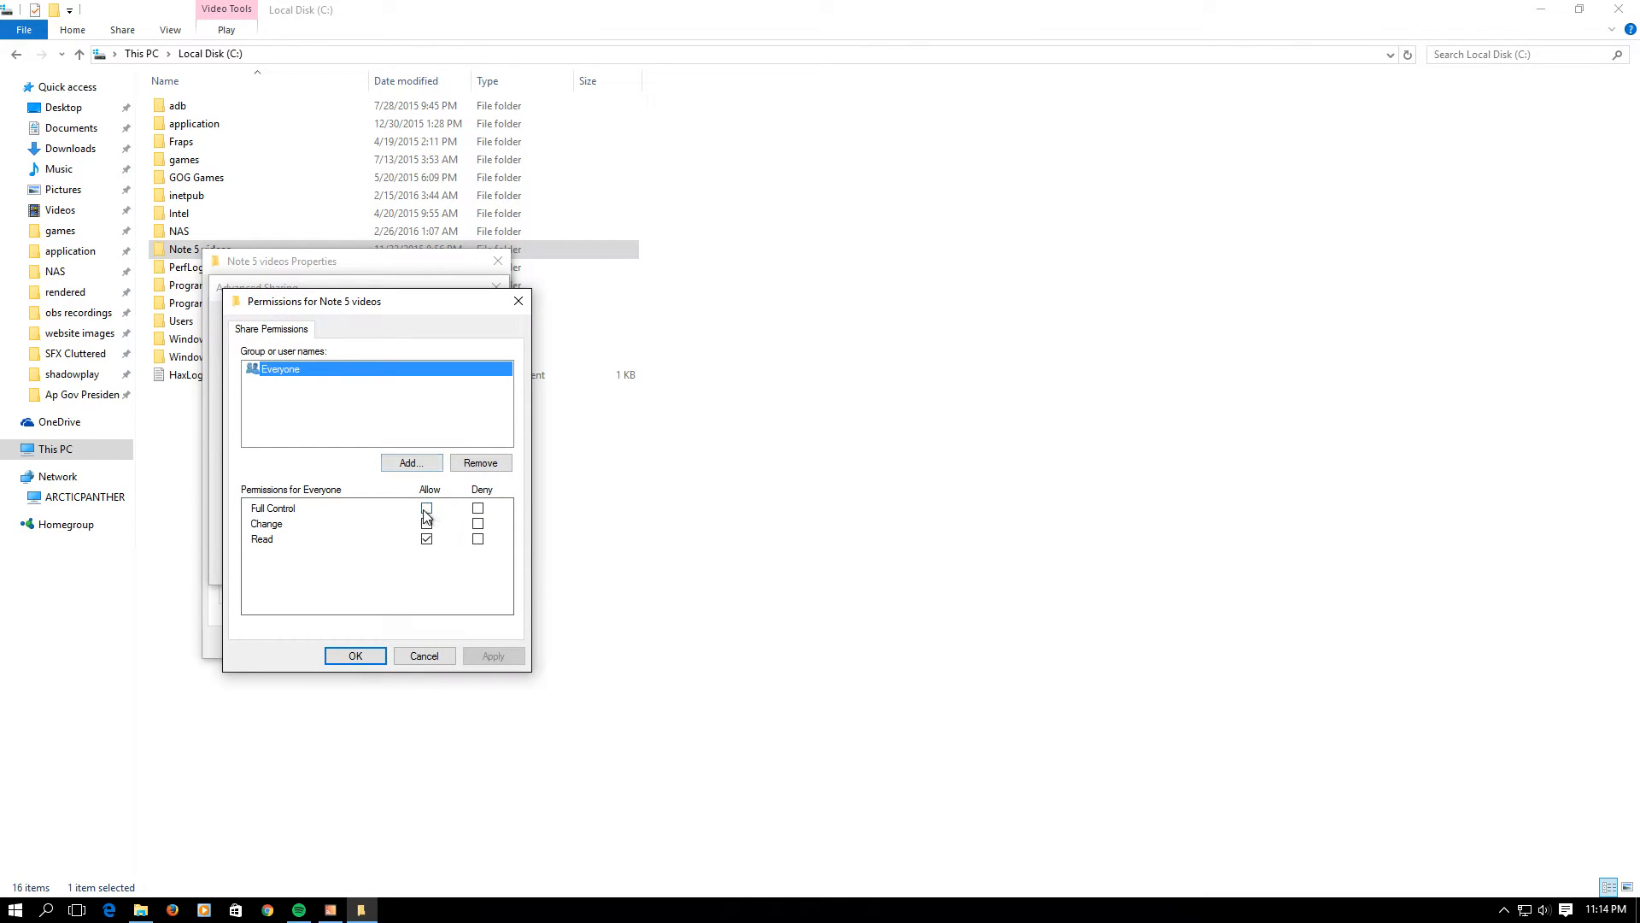
click(427, 509)
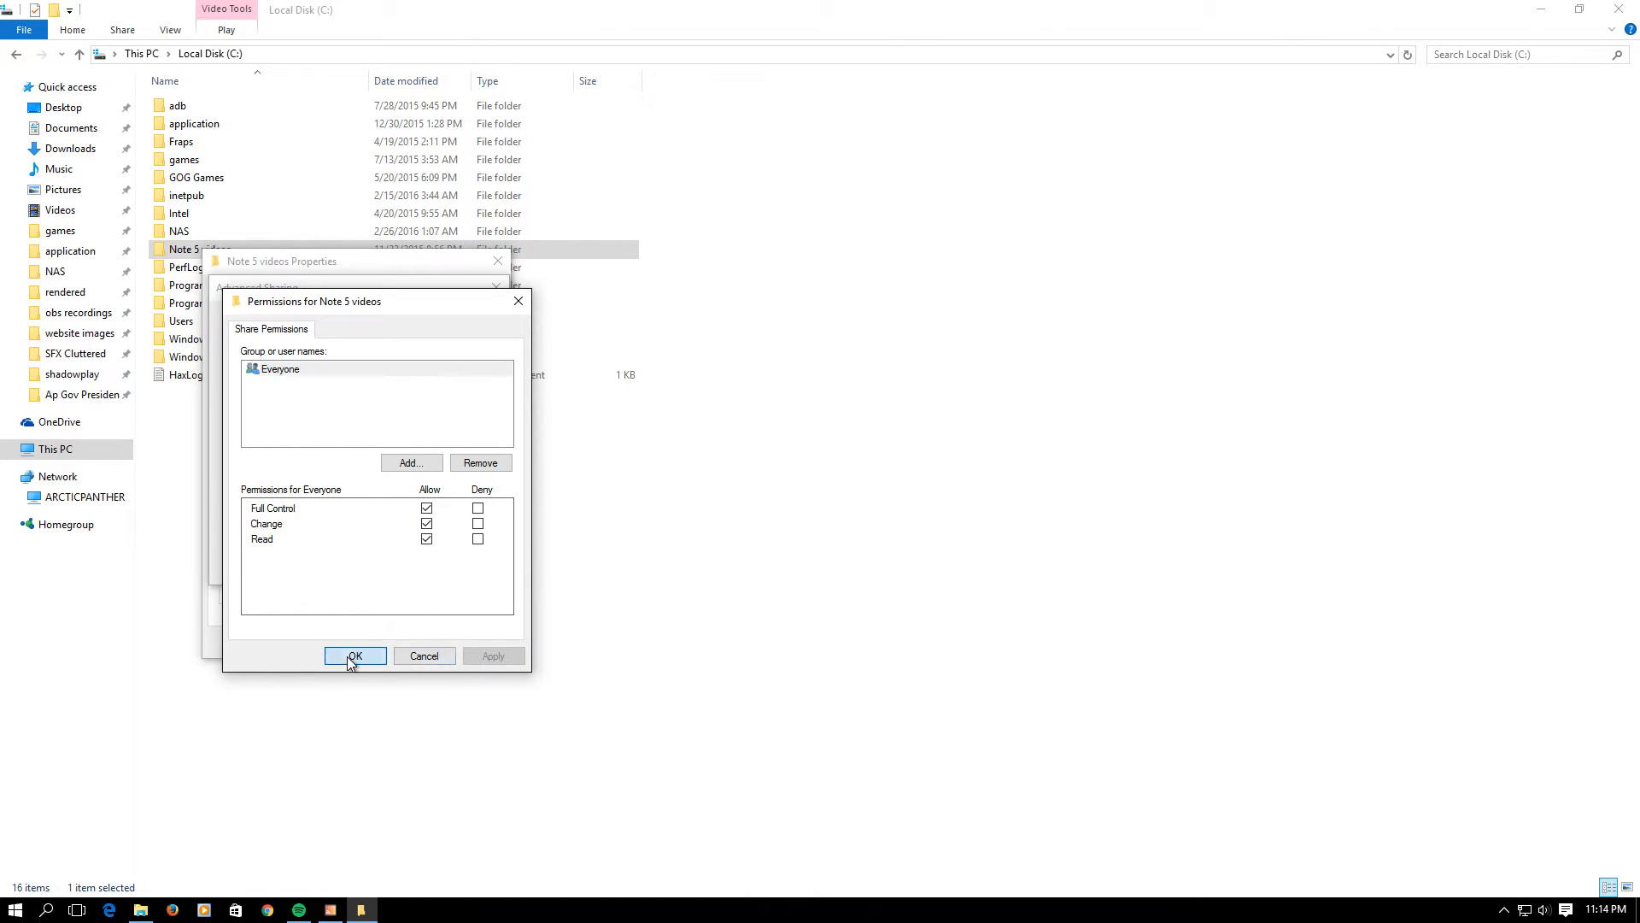
click(355, 657)
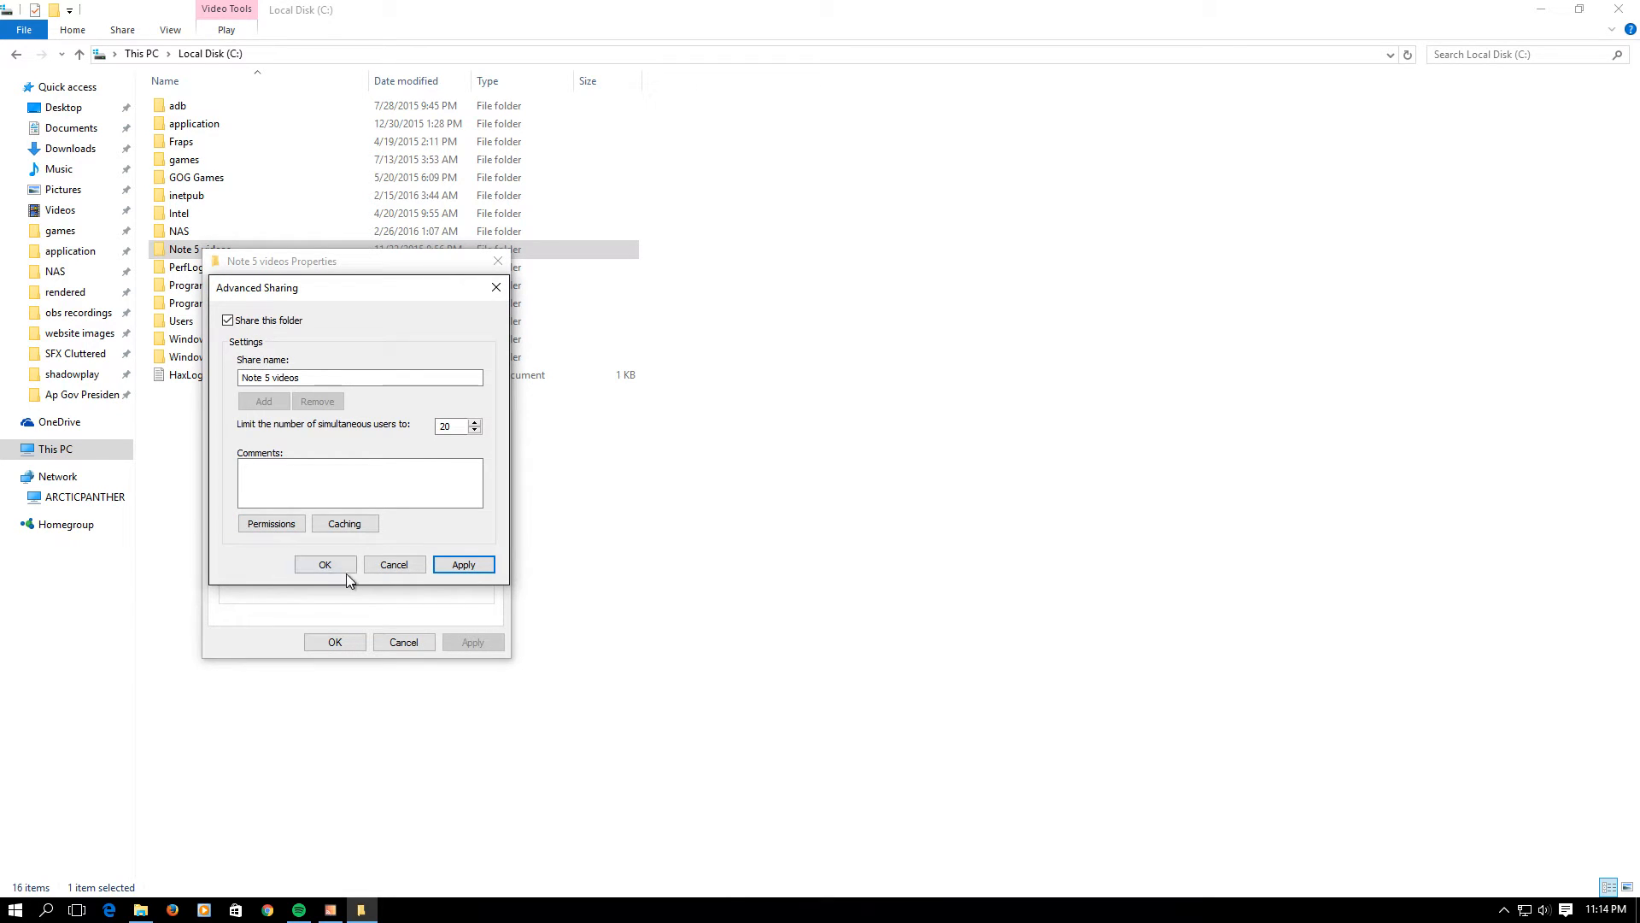
click(324, 564)
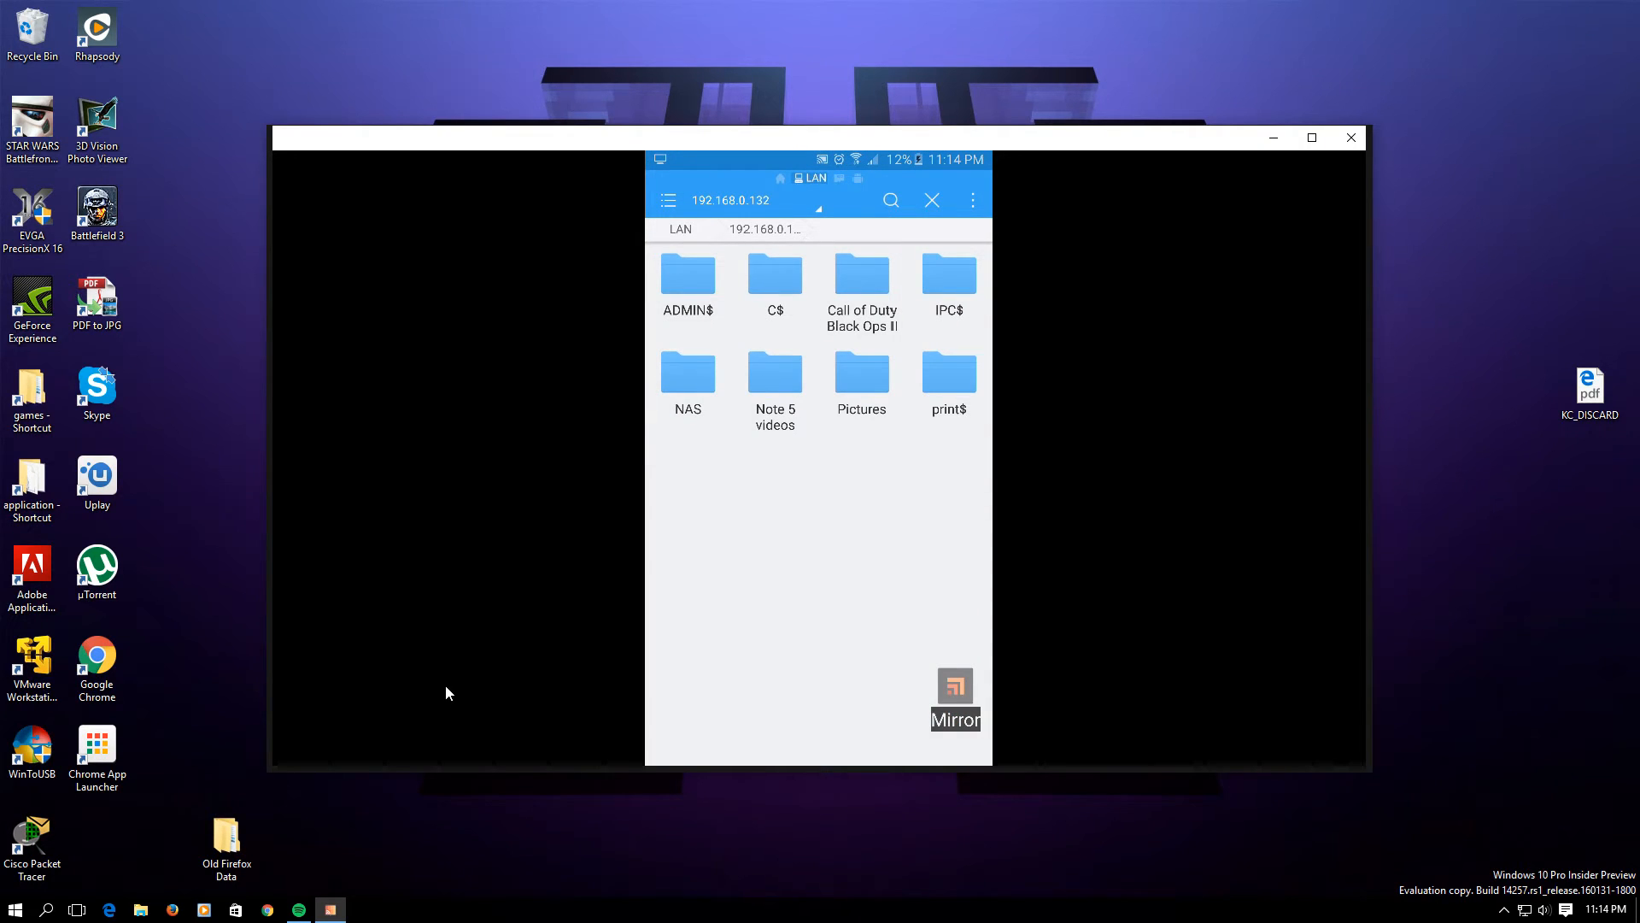
Step: Open the shared Note 5 videos folder on the phone and start a video streaming over LAN
double_click(774, 380)
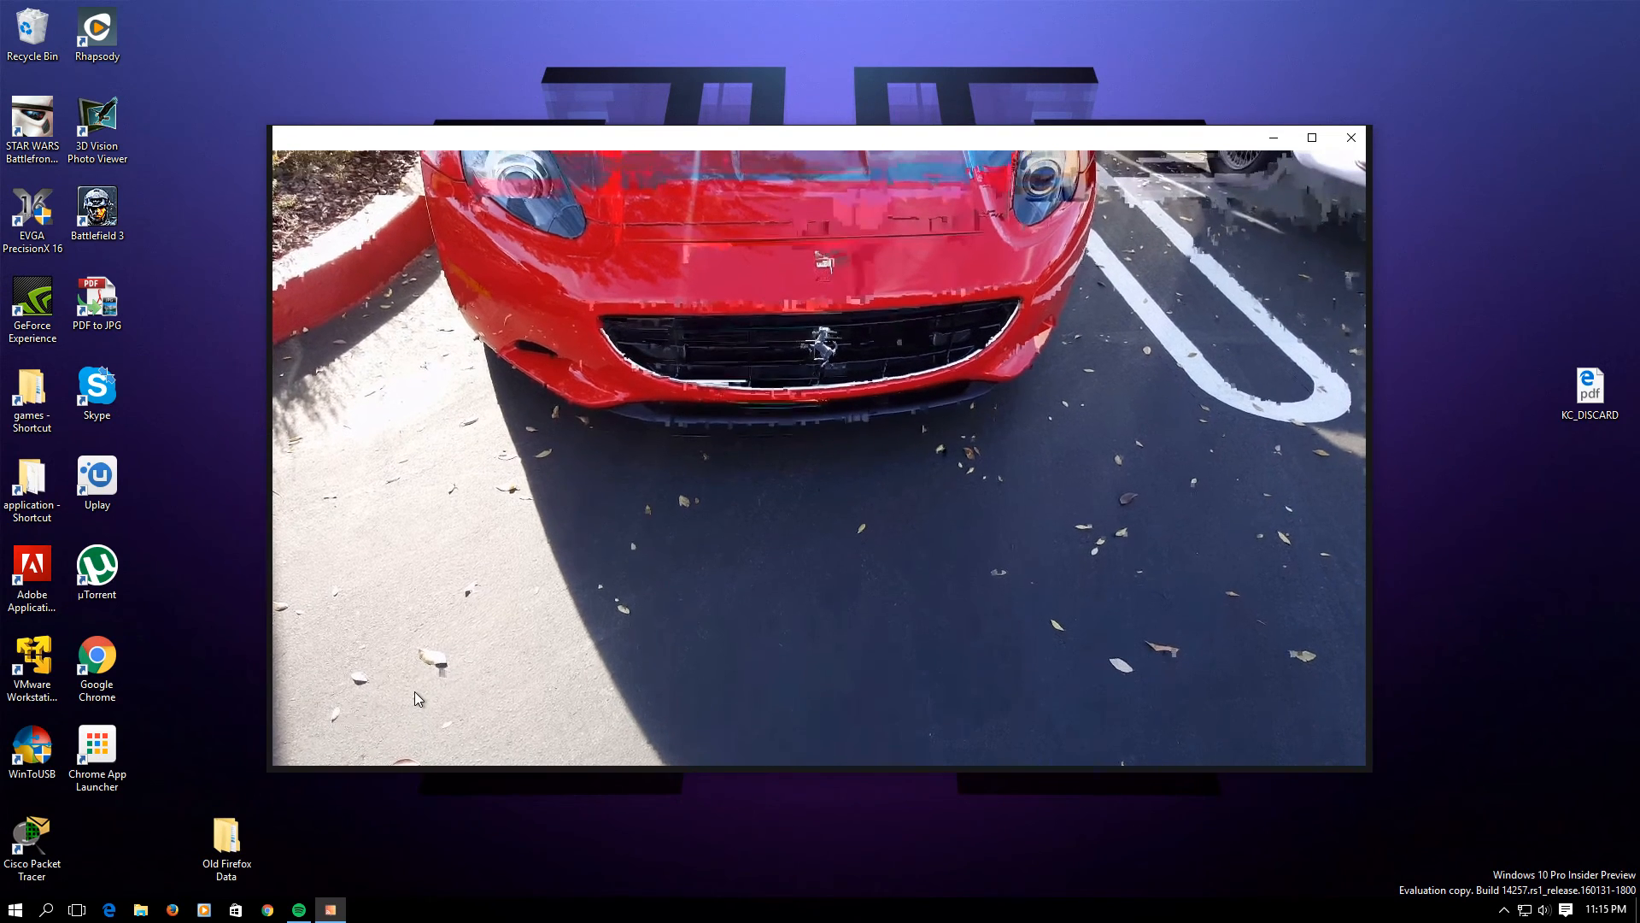
mouse_move(706, 270)
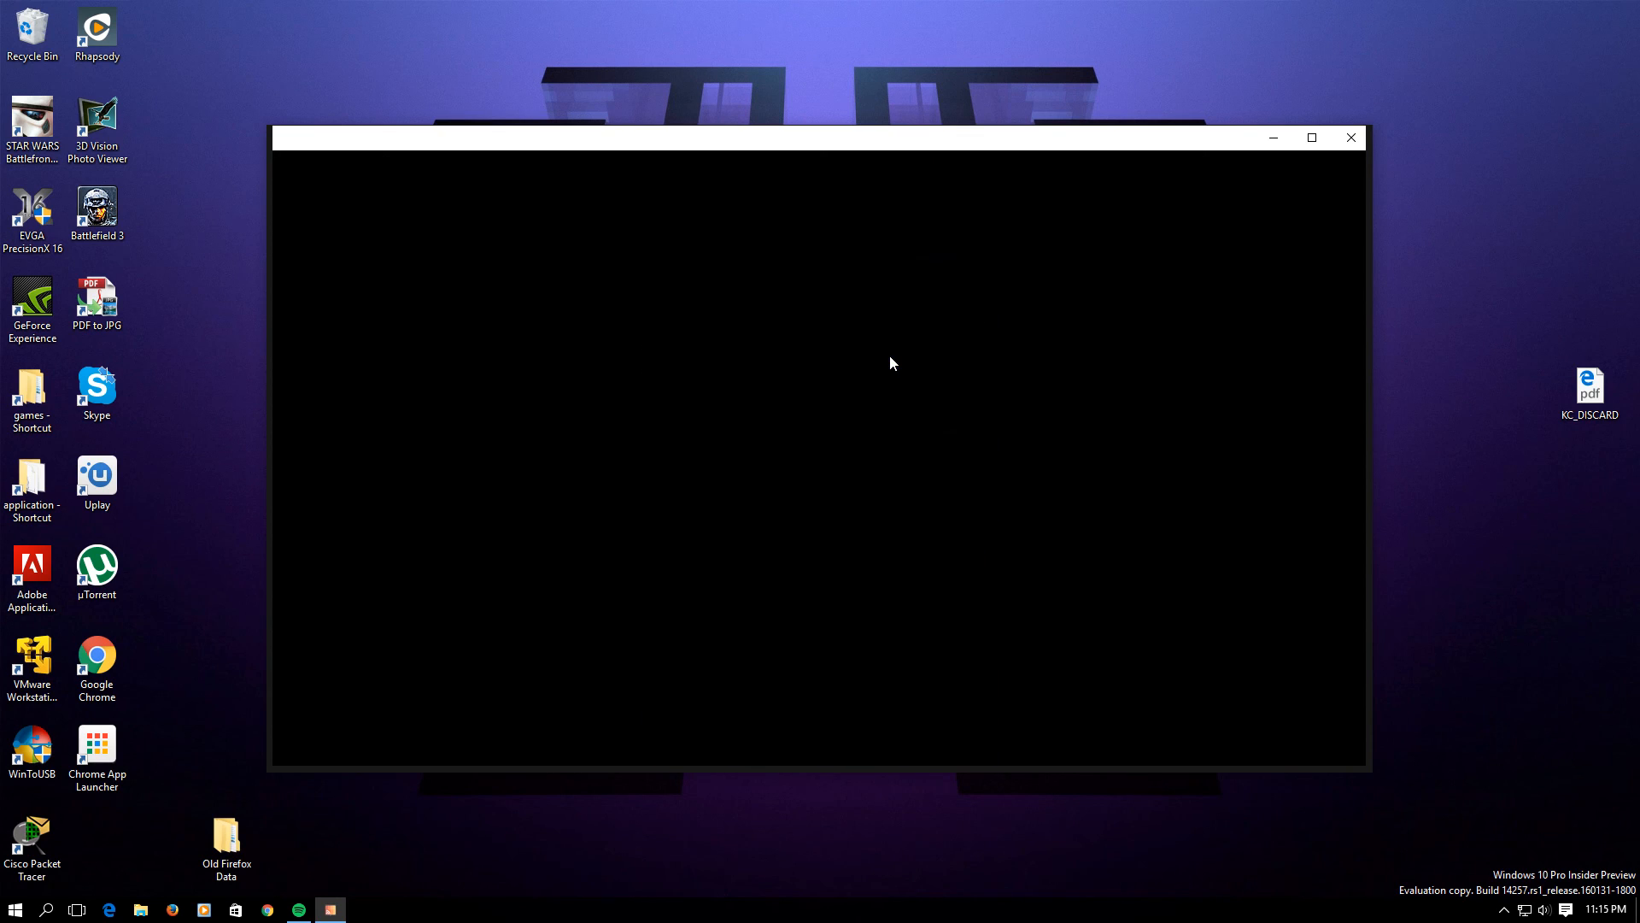
mouse_move(450, 285)
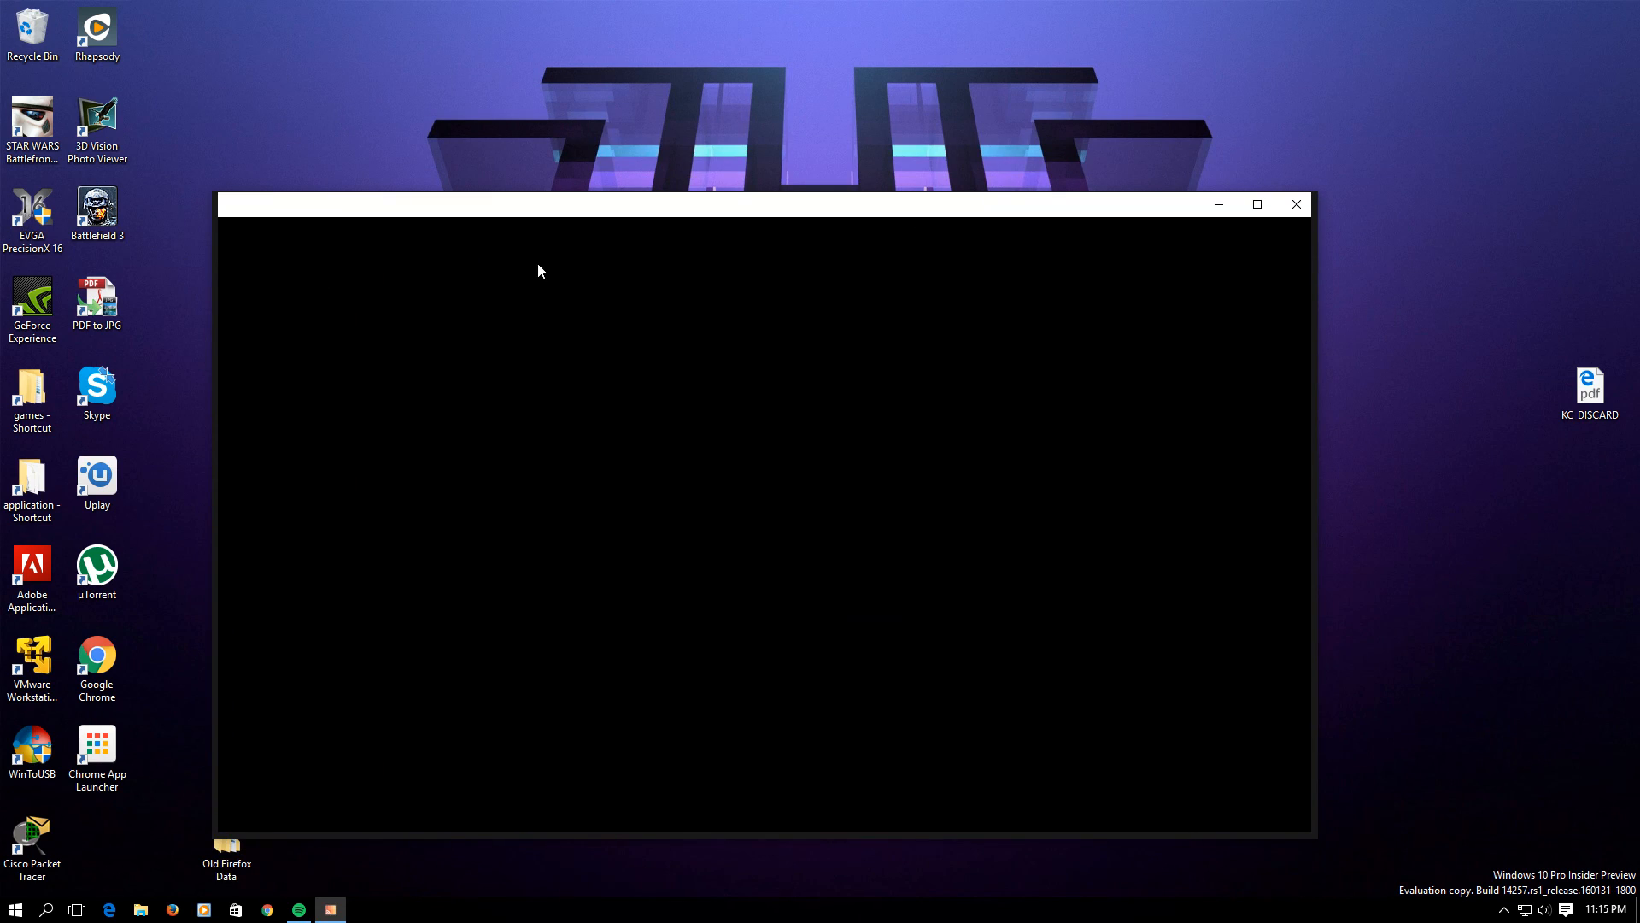
mouse_move(241, 268)
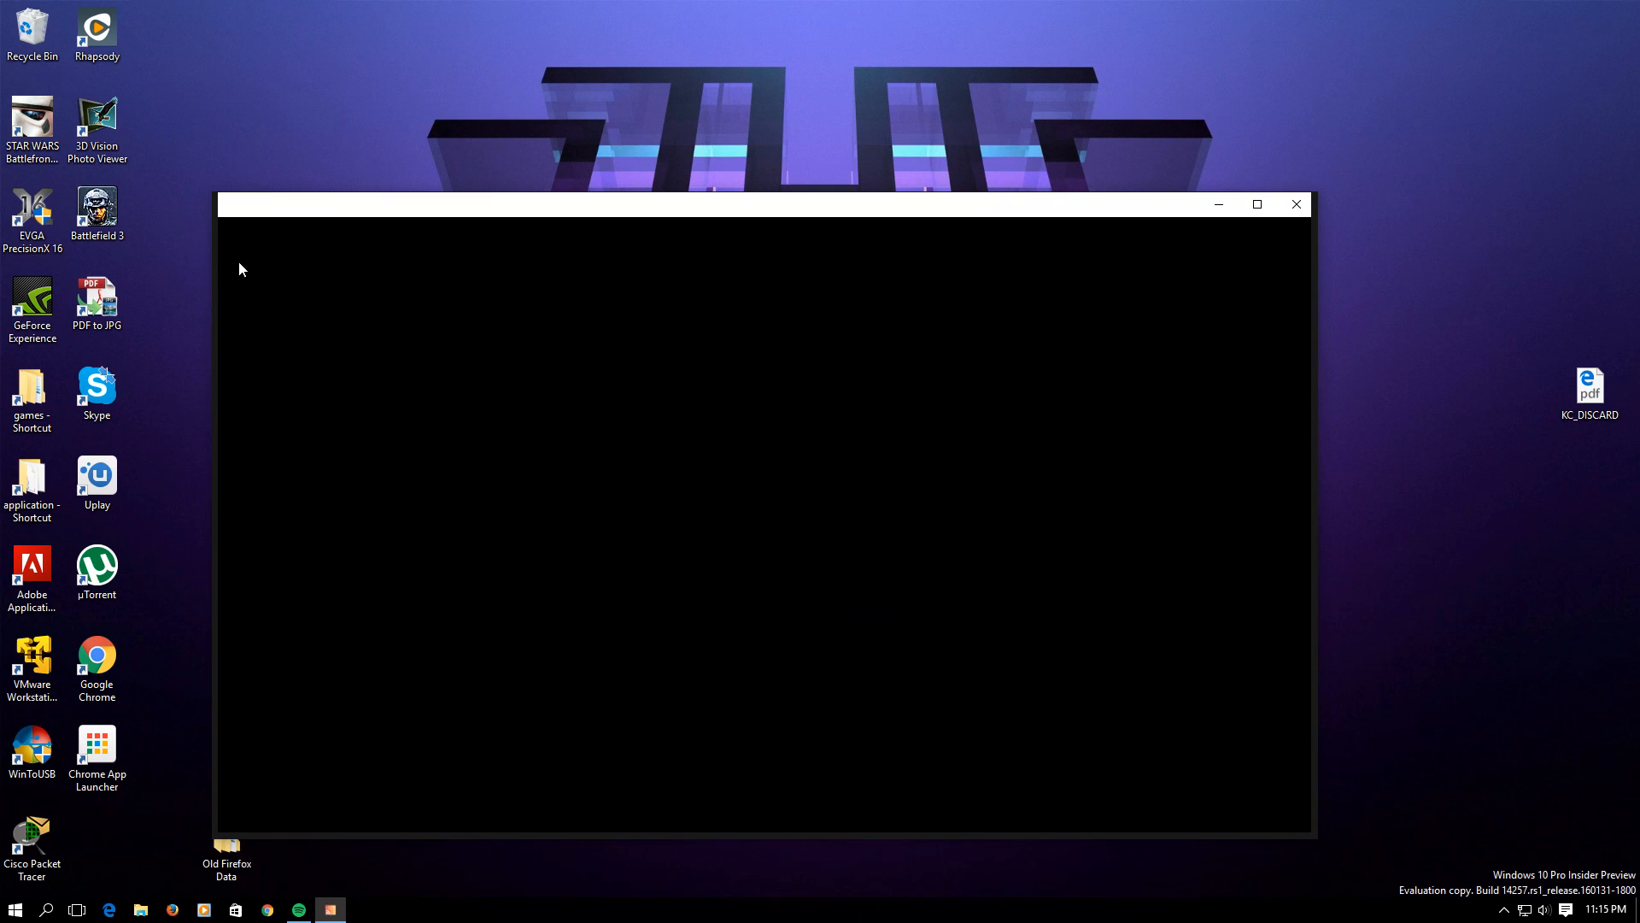
mouse_move(311, 250)
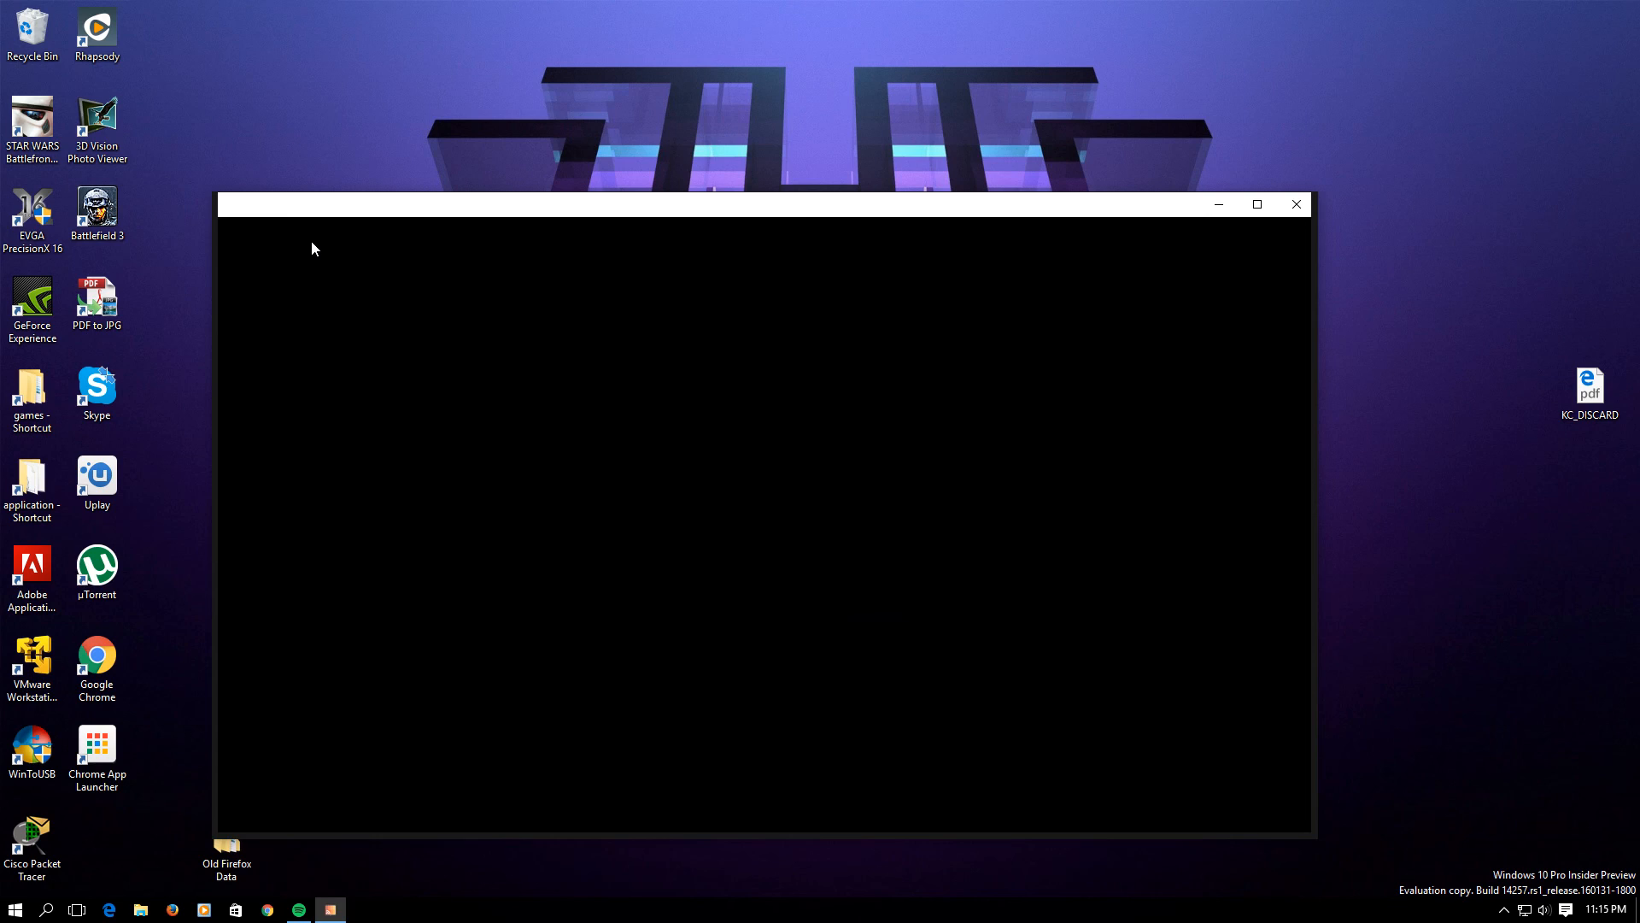